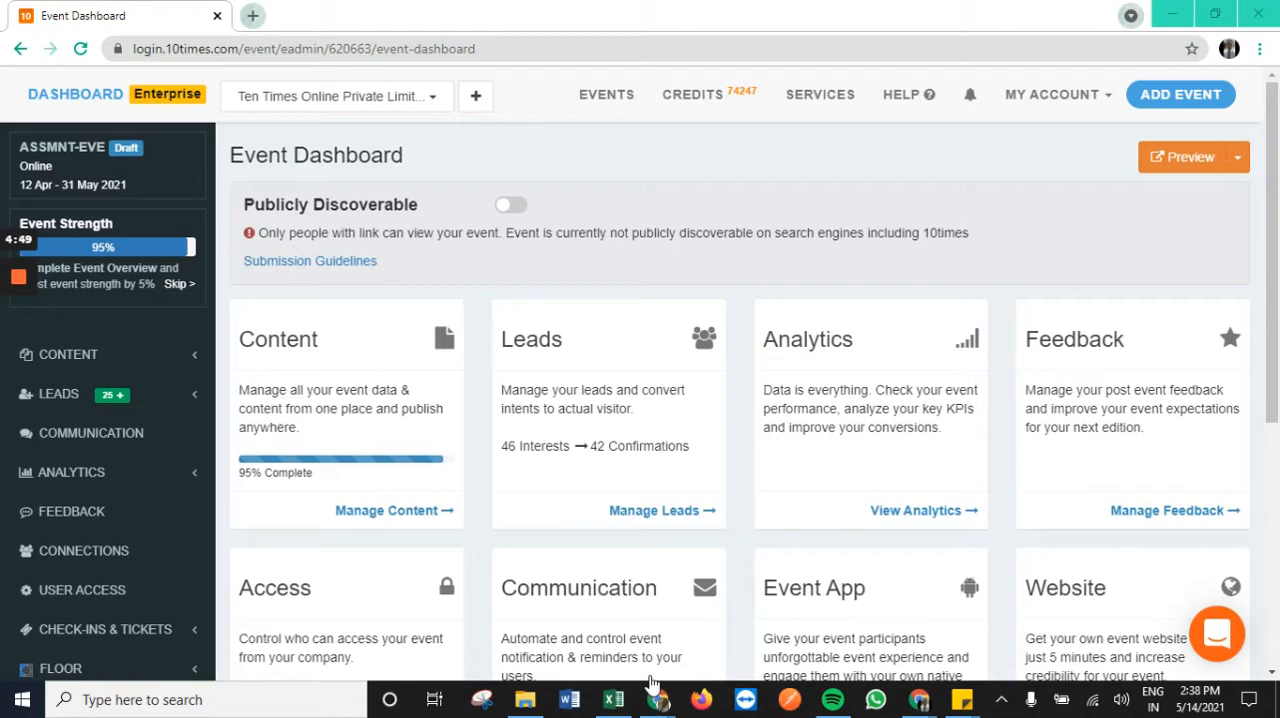
{"action": "mouse_move", "coordinate": [118, 590]}
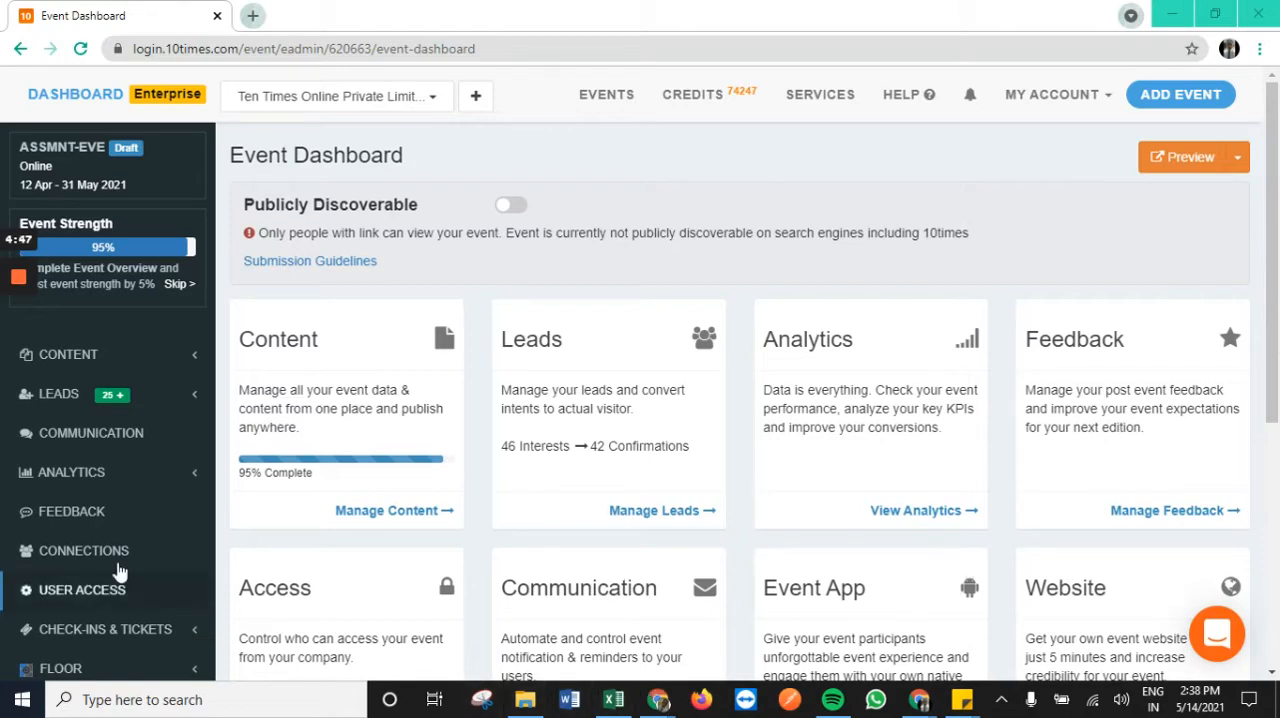
- Launch the Website Builder from the Event Suite section of the sidebar
{"action": "scroll", "scroll_direction": "down", "scroll_amount": 3}
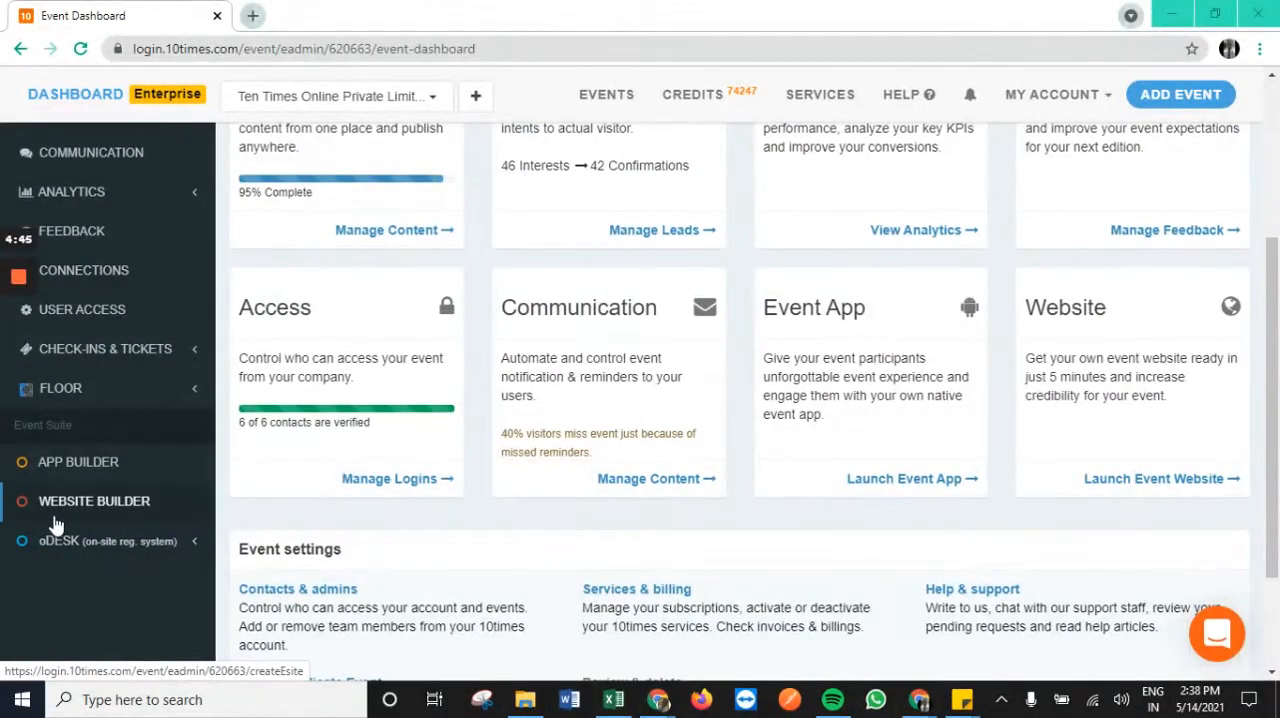
{"action": "left_click", "coordinate": [94, 500]}
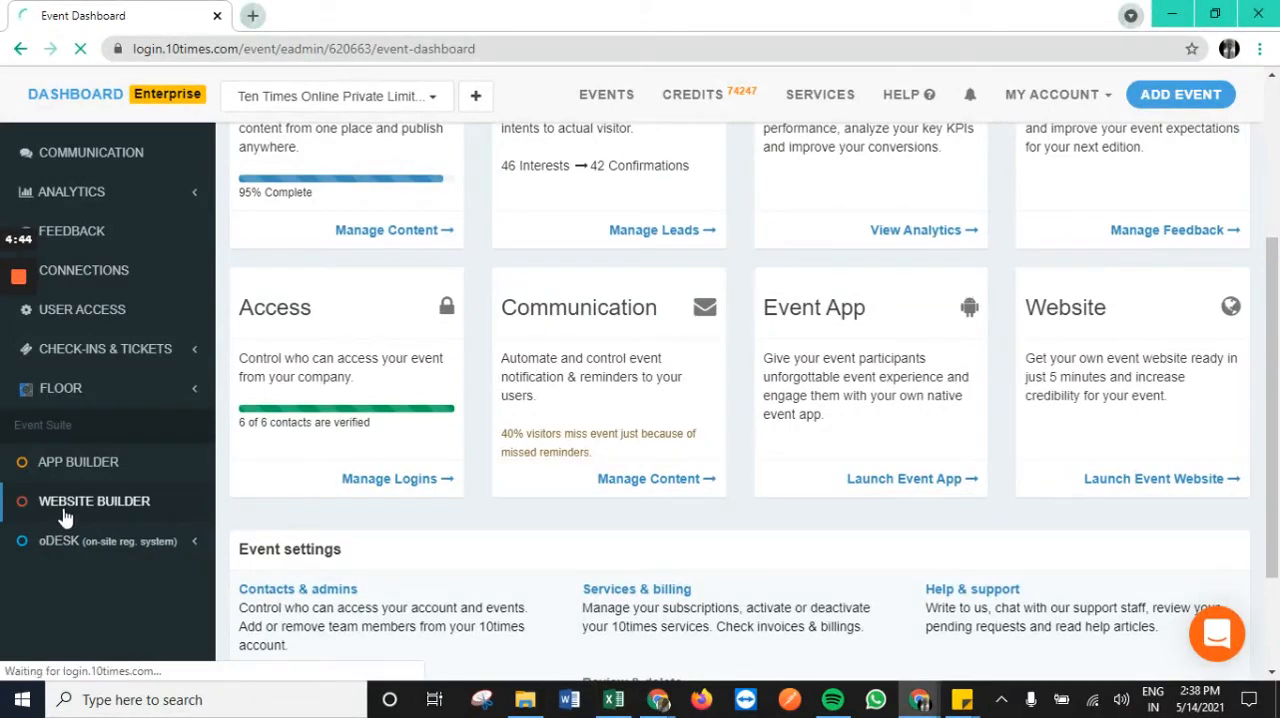
- Load the Create-Esite Design page and review the available Theme options, keeping Standard
{"action": "left_click", "coordinate": [94, 500]}
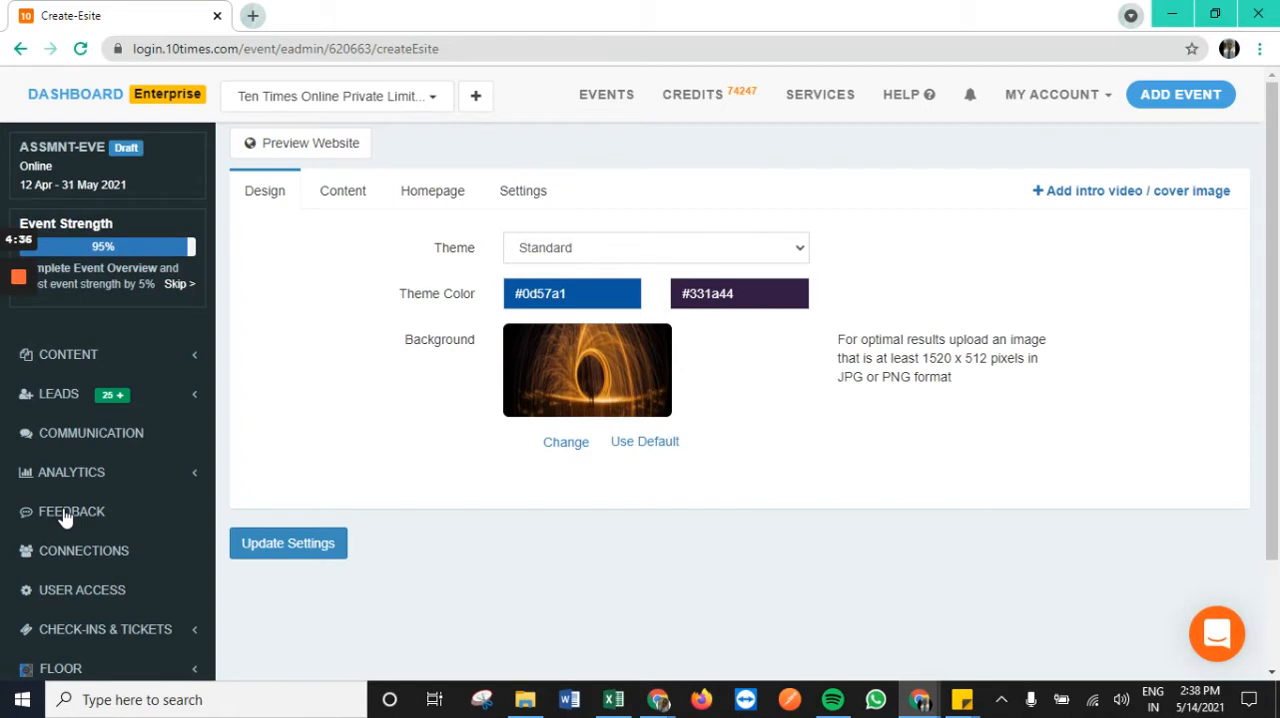
{"action": "mouse_move", "coordinate": [356, 454]}
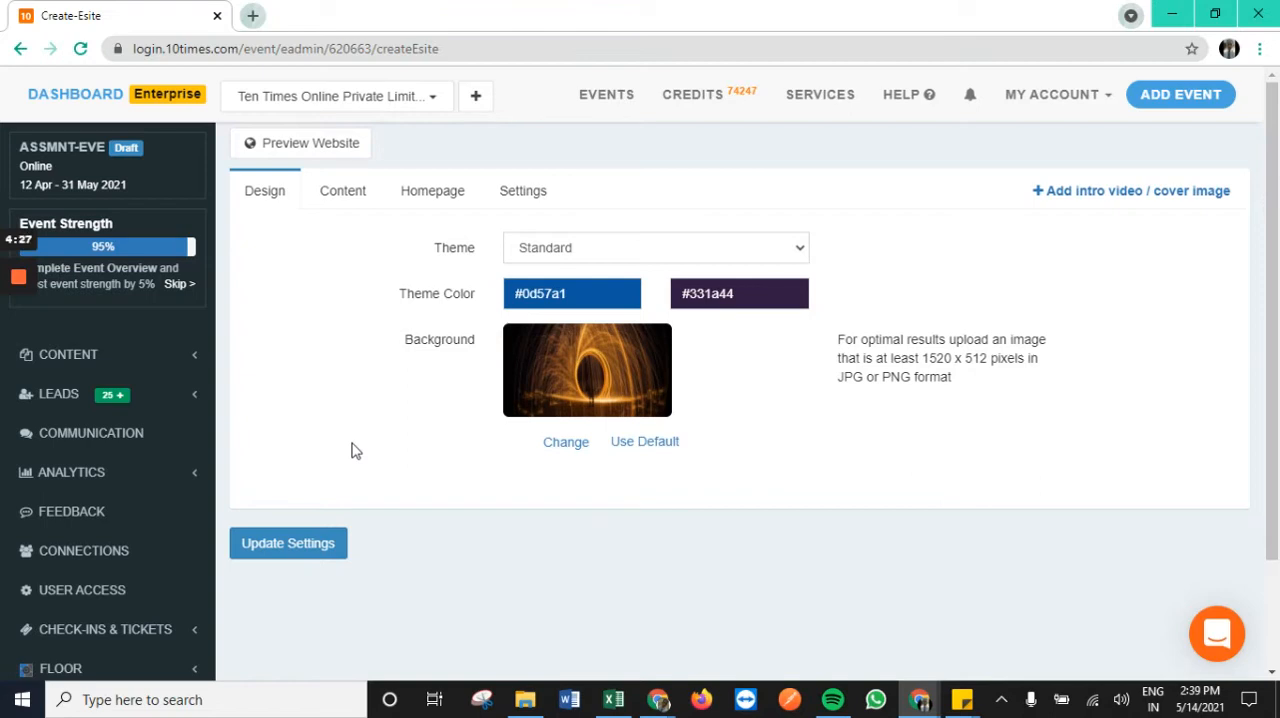
{"action": "left_click", "coordinate": [656, 248]}
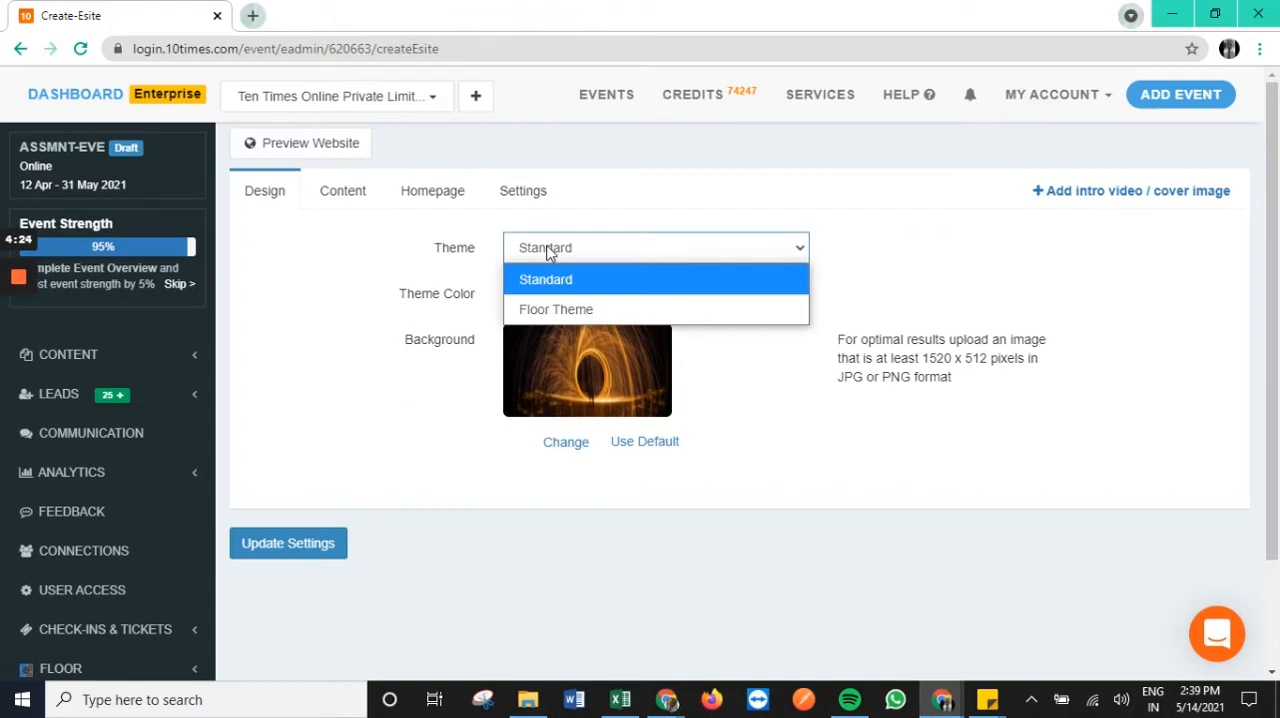
{"action": "left_click", "coordinate": [544, 280]}
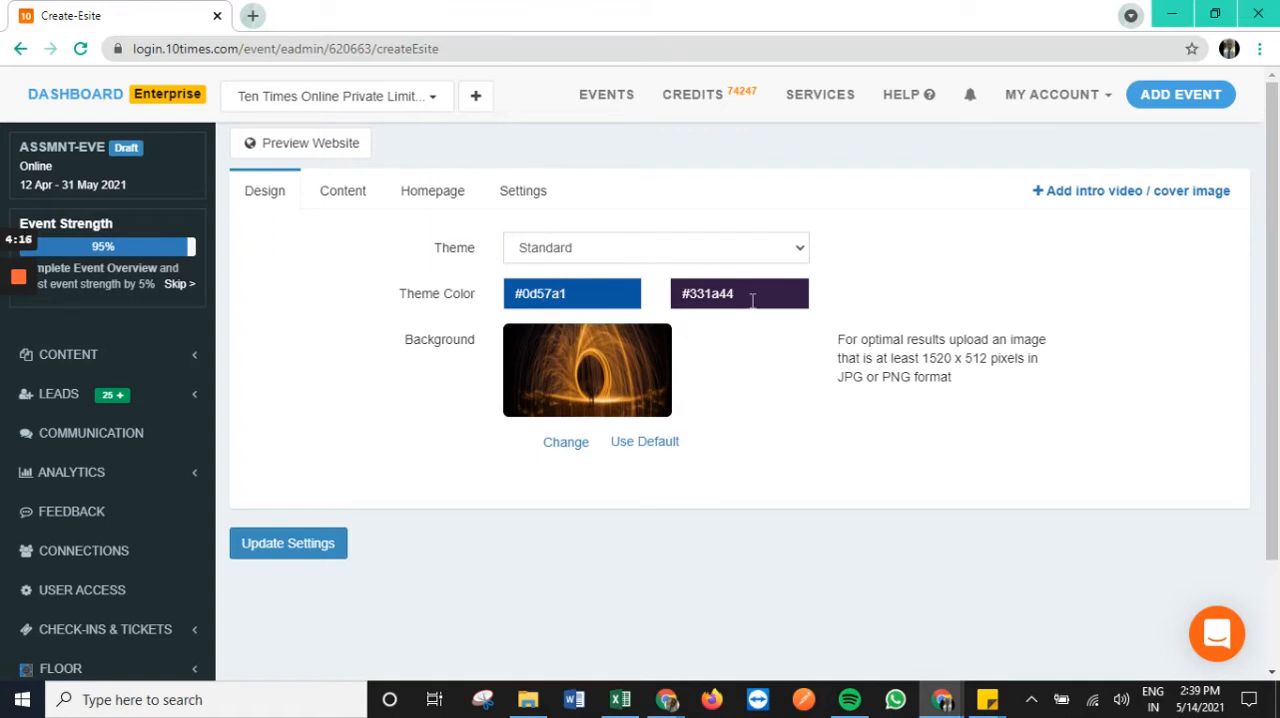
{"action": "mouse_move", "coordinate": [626, 520]}
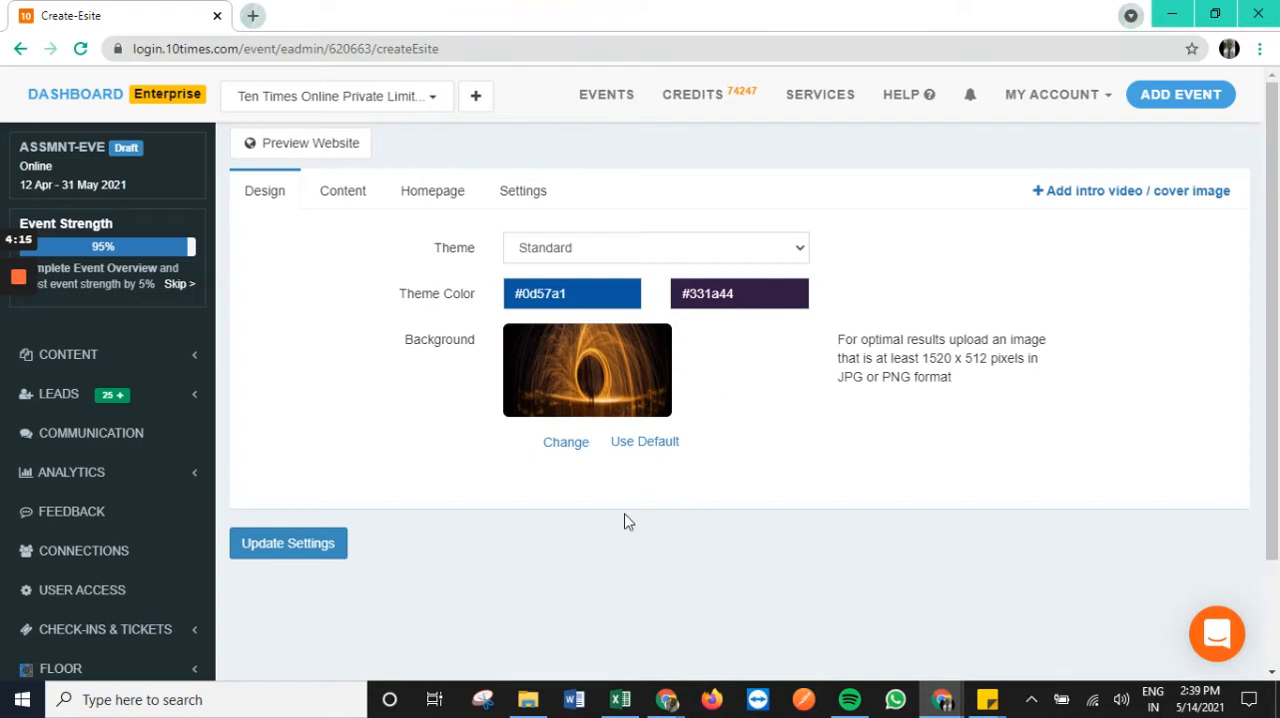
{"action": "mouse_move", "coordinate": [568, 448]}
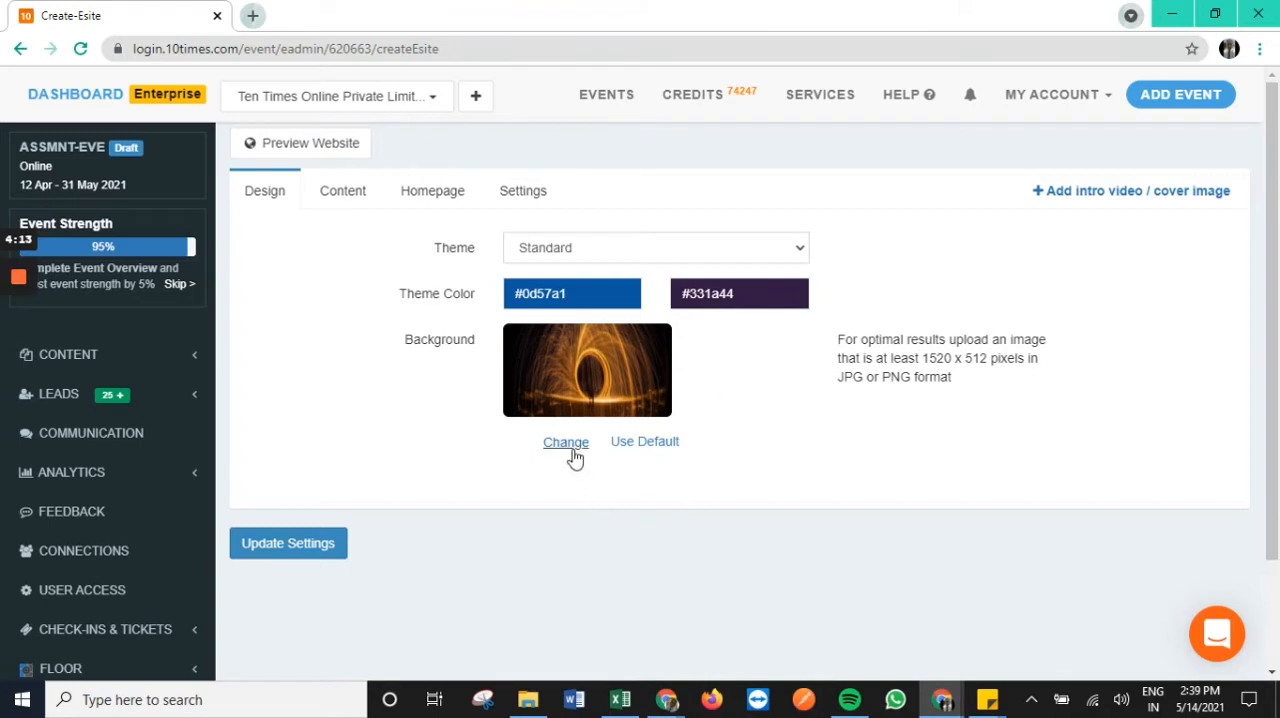
- Change the background to the city light-trails gallery photo instead of a local upload, and save it
{"action": "left_click", "coordinate": [564, 442]}
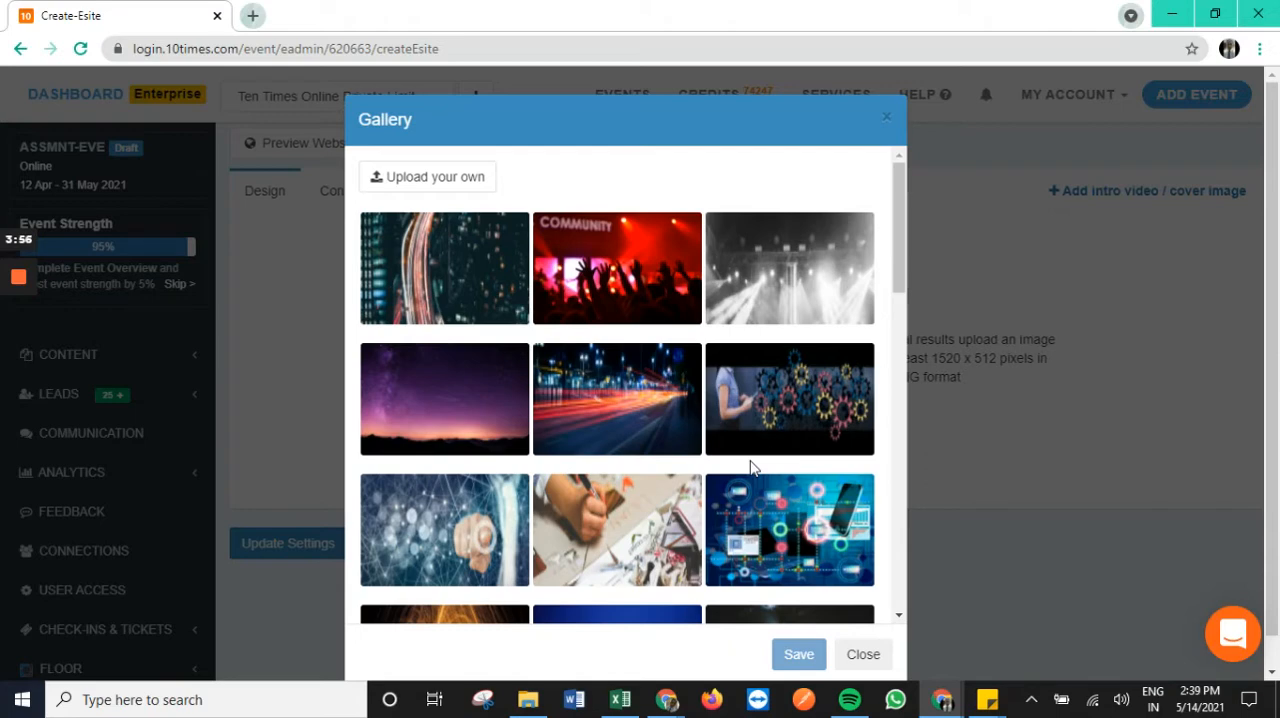
{"action": "mouse_move", "coordinate": [450, 176]}
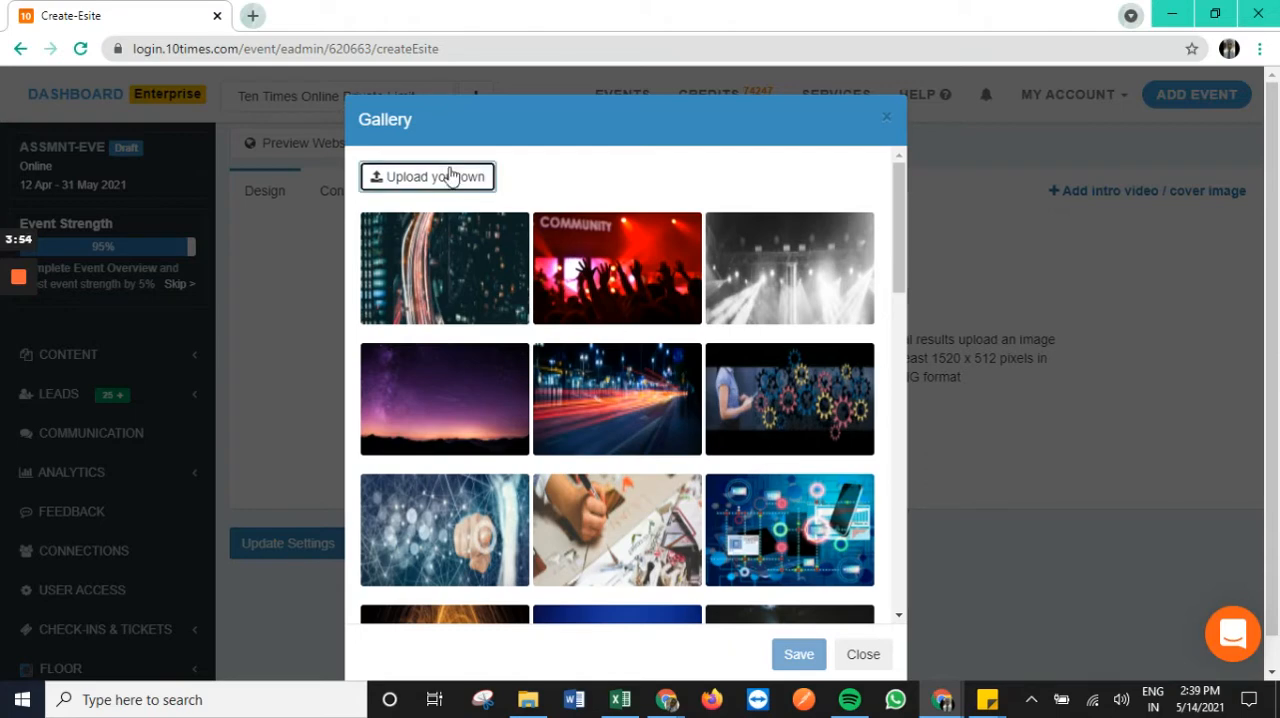
{"action": "left_click", "coordinate": [428, 176]}
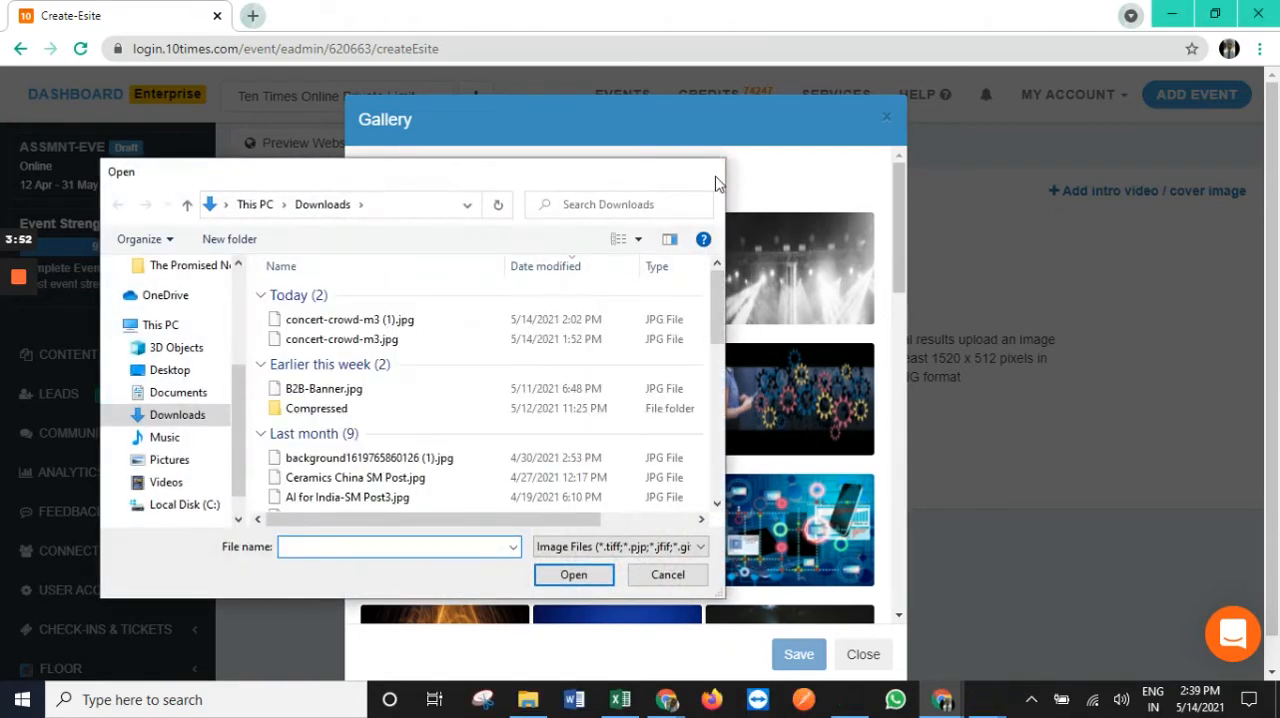
{"action": "left_click", "coordinate": [668, 574]}
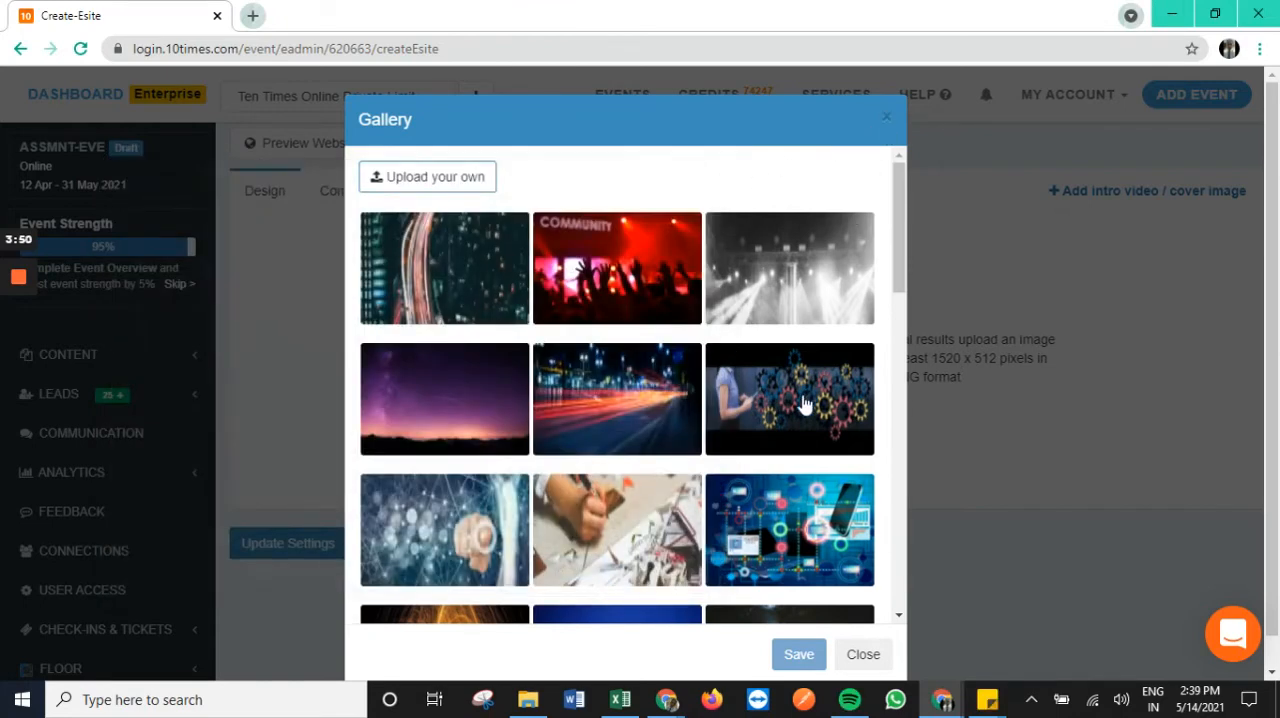
{"action": "left_click", "coordinate": [616, 400]}
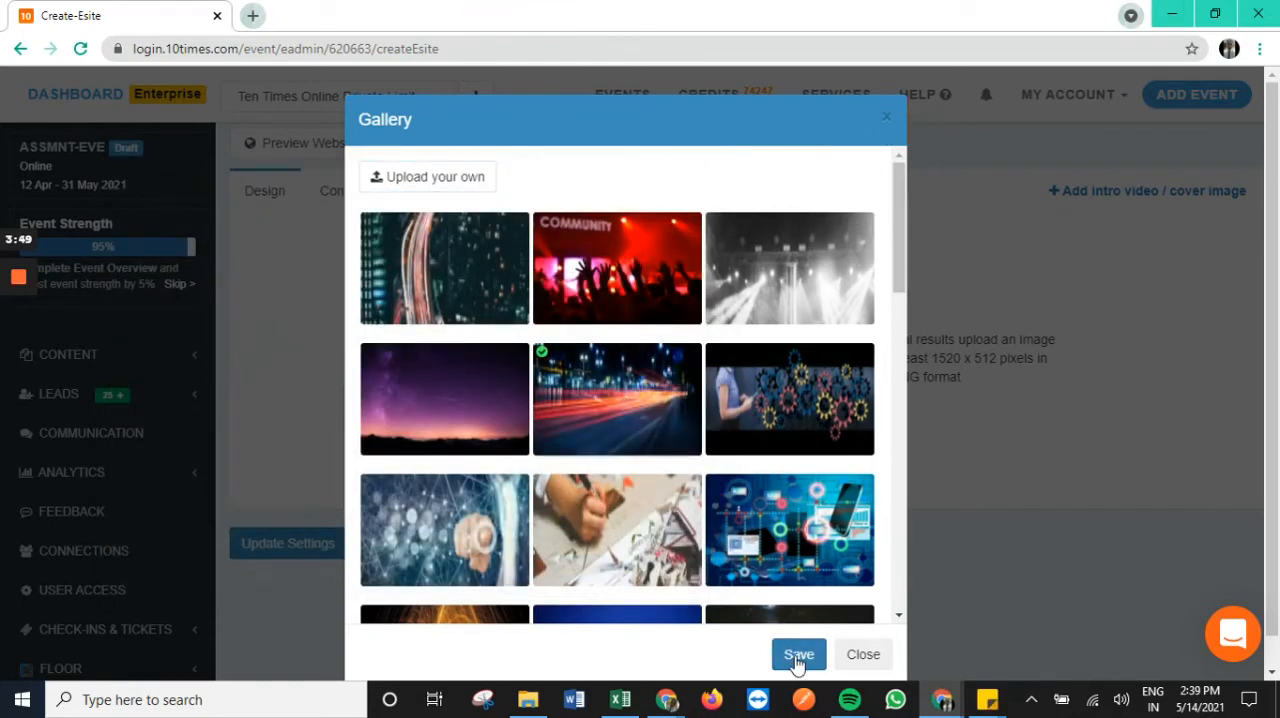
{"action": "left_click", "coordinate": [798, 654]}
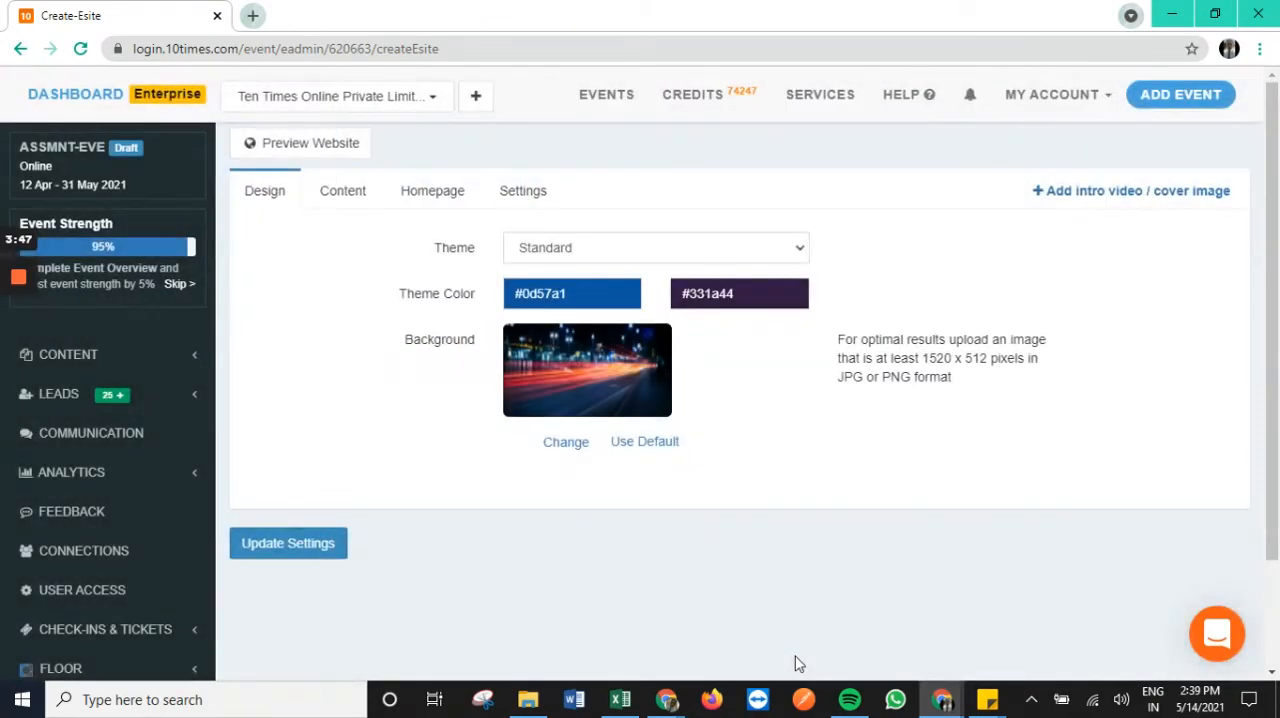
{"action": "mouse_move", "coordinate": [610, 584]}
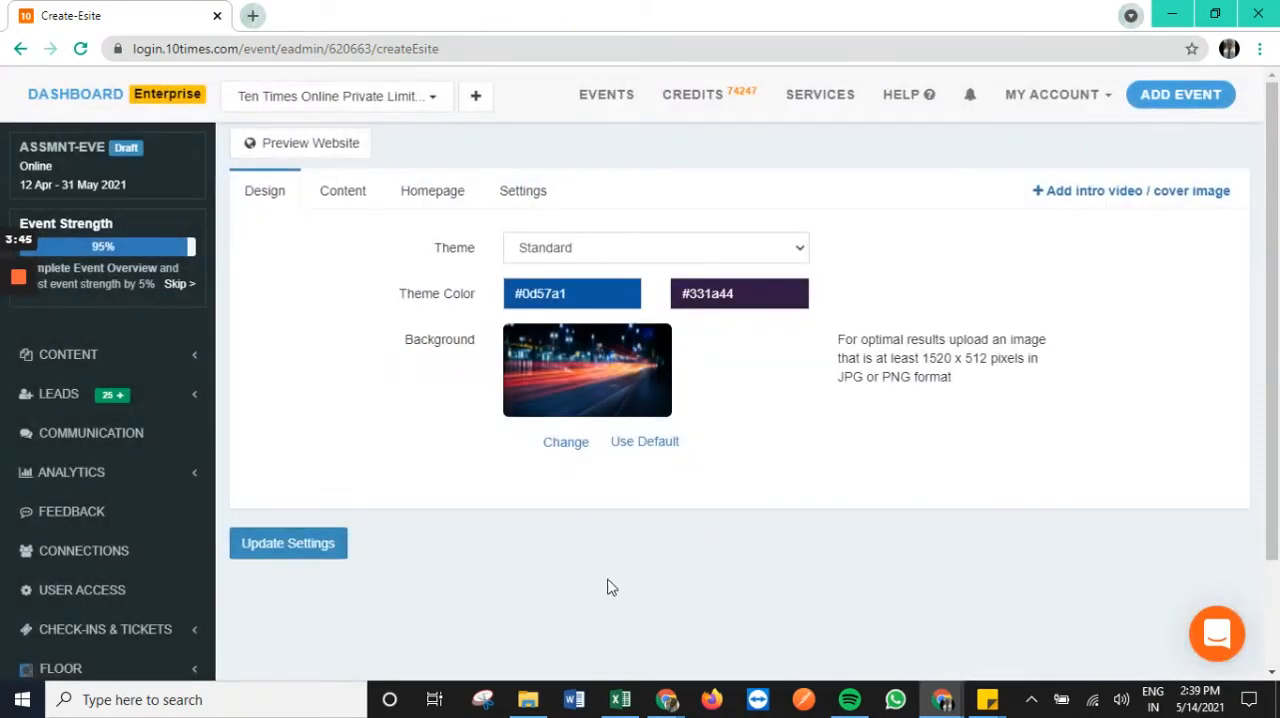
{"action": "mouse_move", "coordinate": [400, 552]}
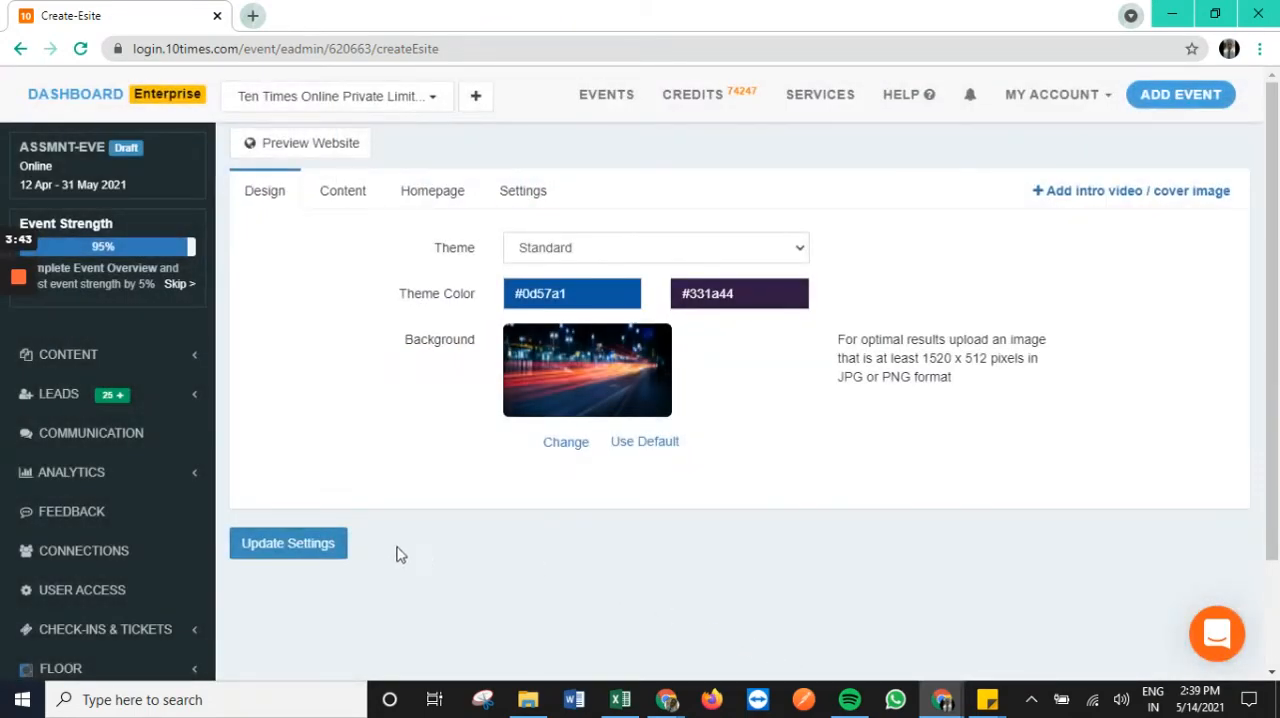
- Update the design settings and acknowledge the success message
{"action": "left_click", "coordinate": [288, 544]}
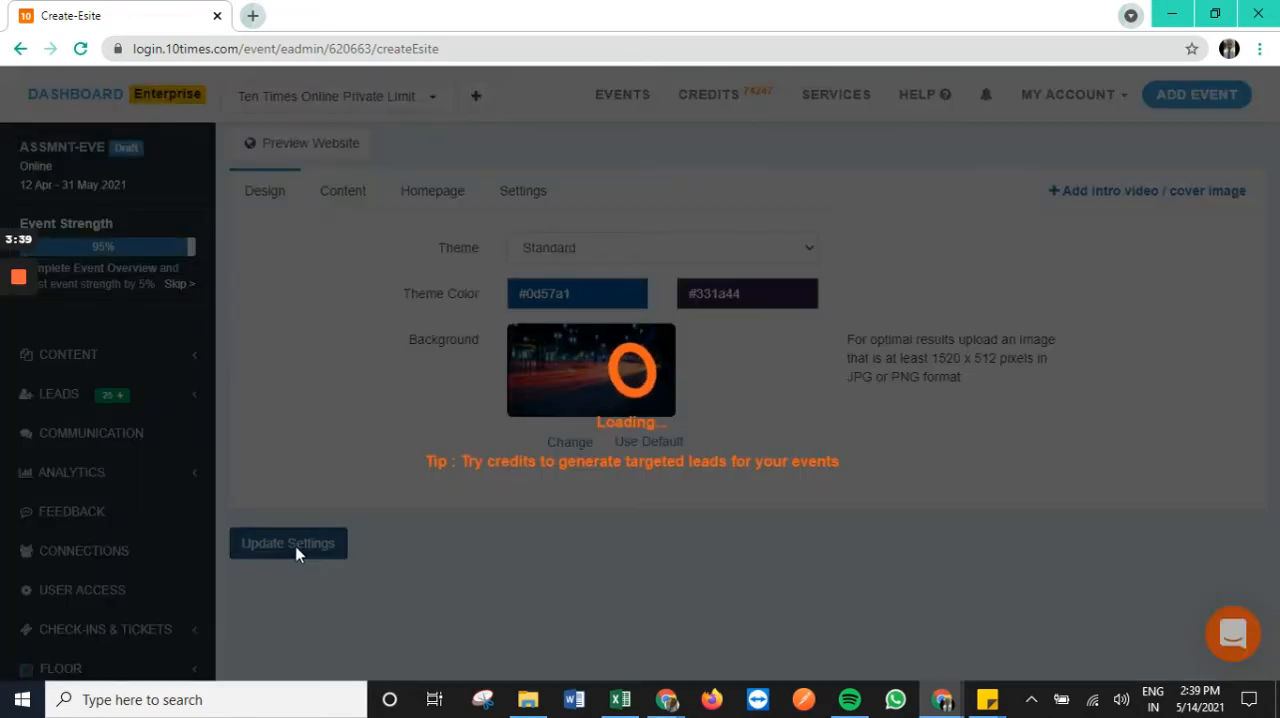
{"action": "left_click", "coordinate": [288, 544]}
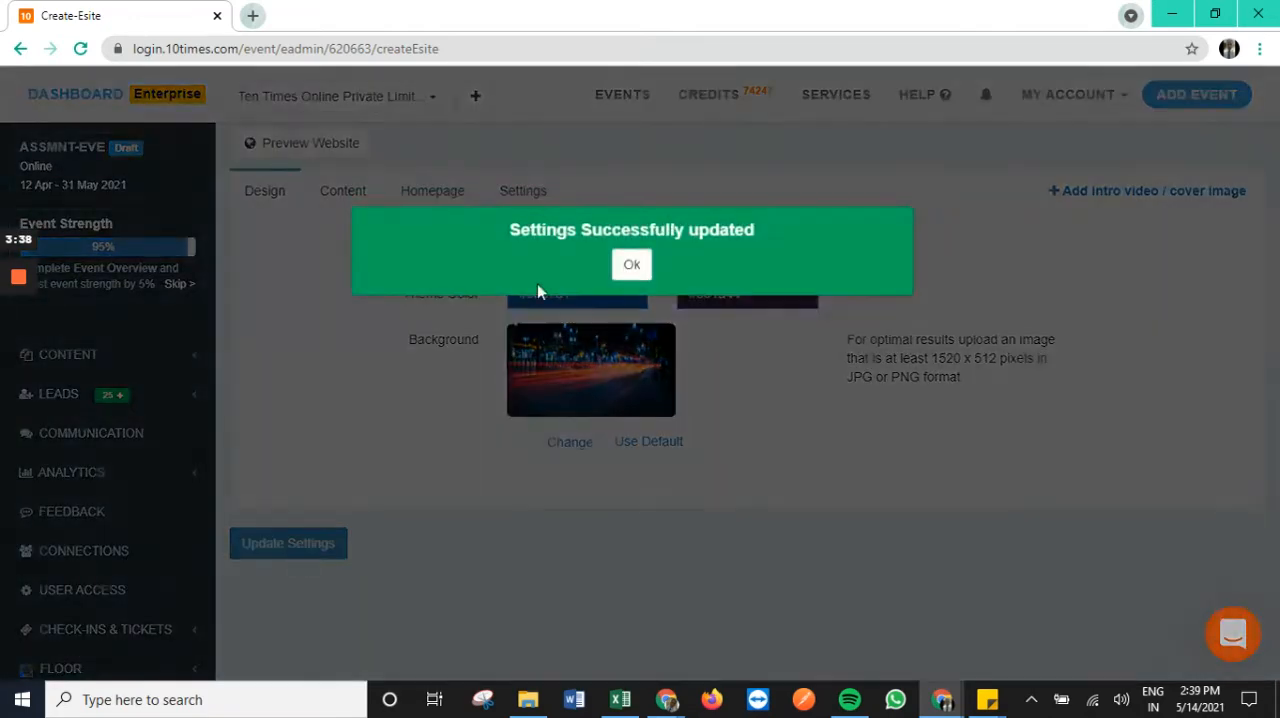
{"action": "left_click", "coordinate": [632, 264]}
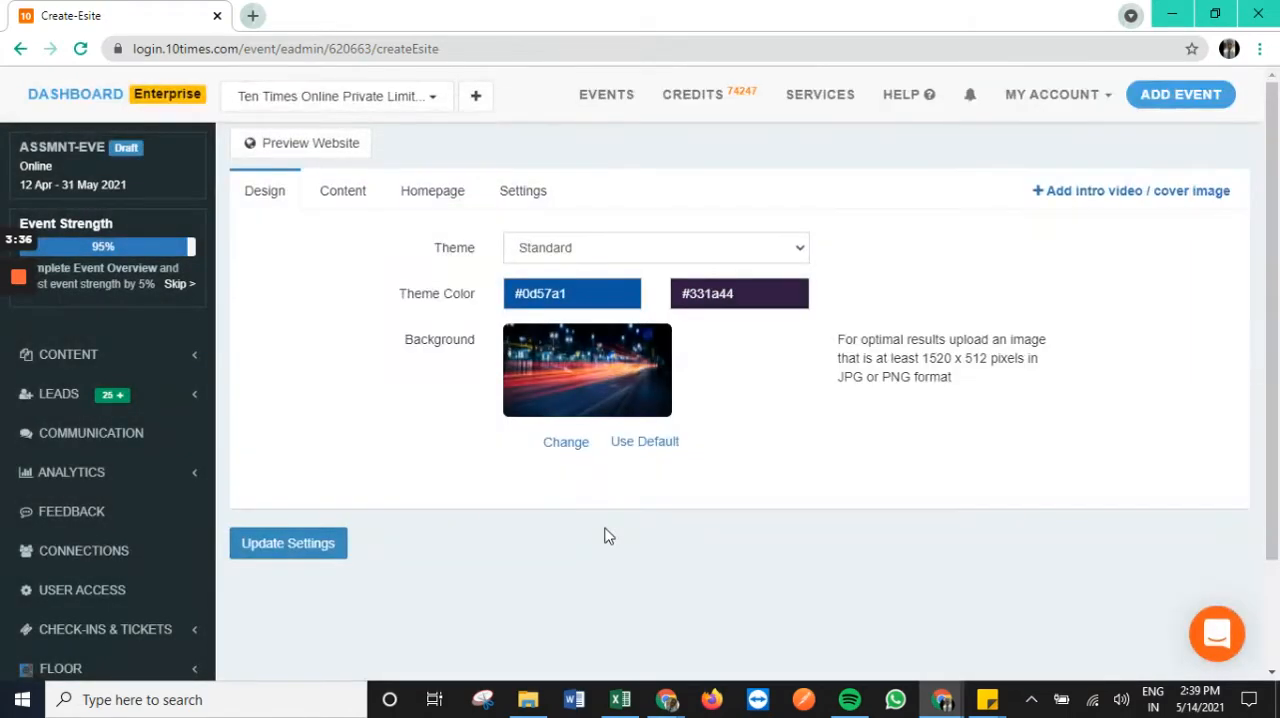
{"action": "mouse_move", "coordinate": [336, 290]}
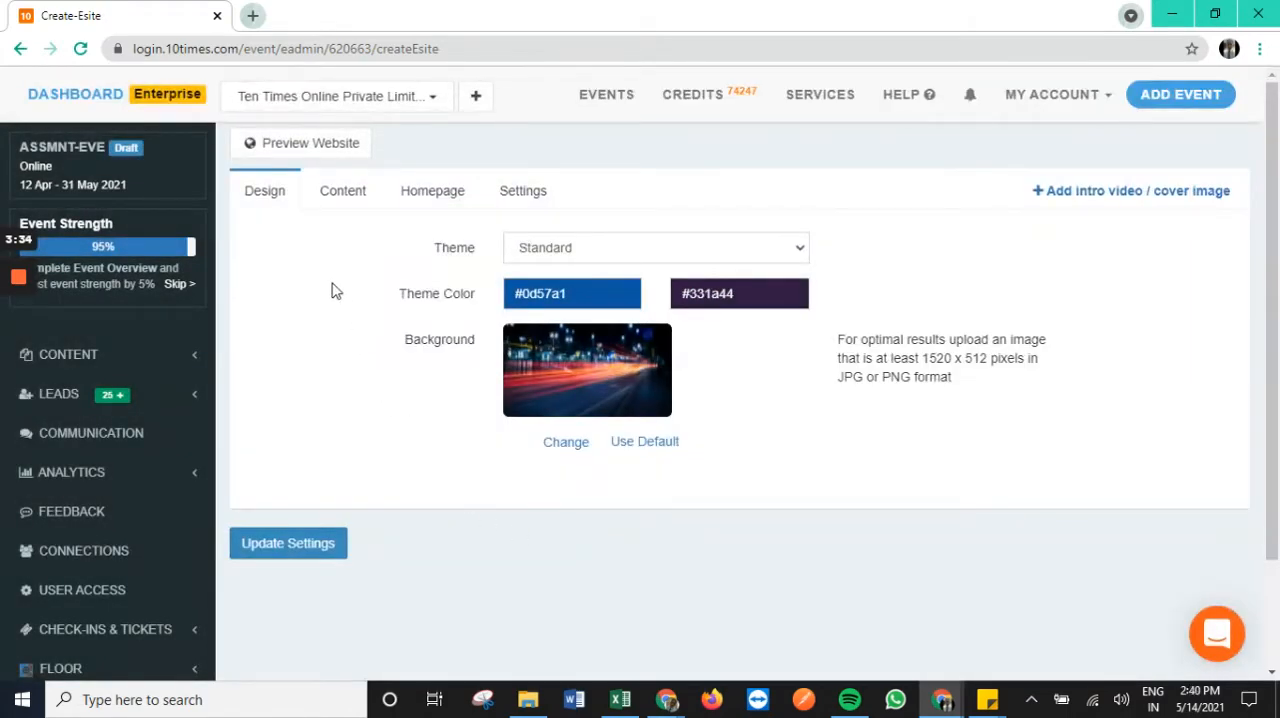
- Switch to the Content section and scroll through the Agenda, Speakers and About tab list
{"action": "left_click", "coordinate": [342, 192]}
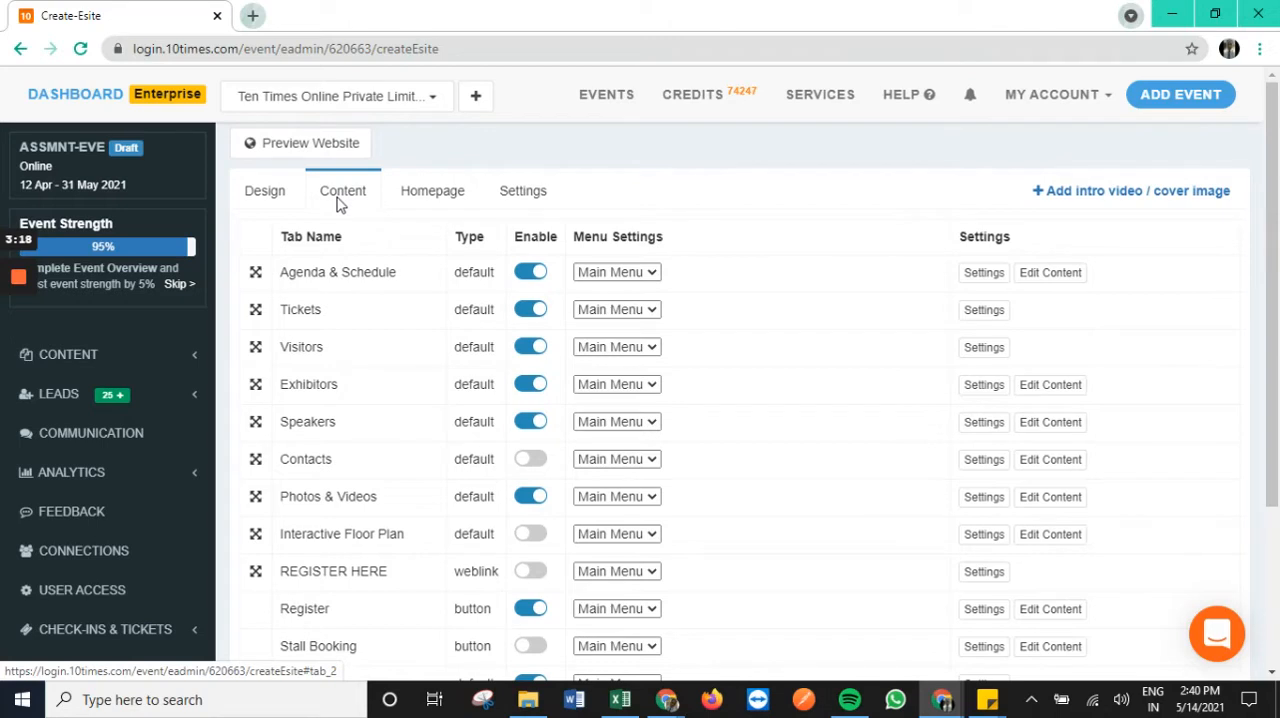
{"action": "scroll", "scroll_direction": "down", "scroll_amount": 3}
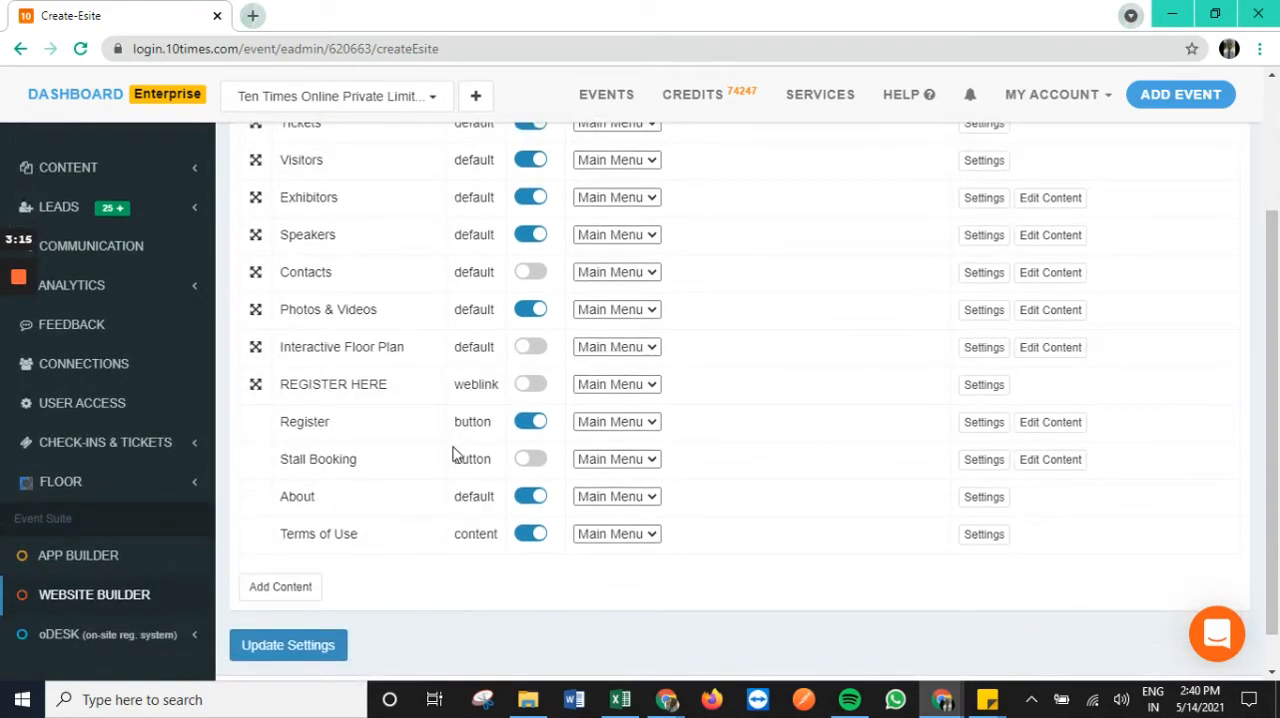
{"action": "mouse_move", "coordinate": [280, 588]}
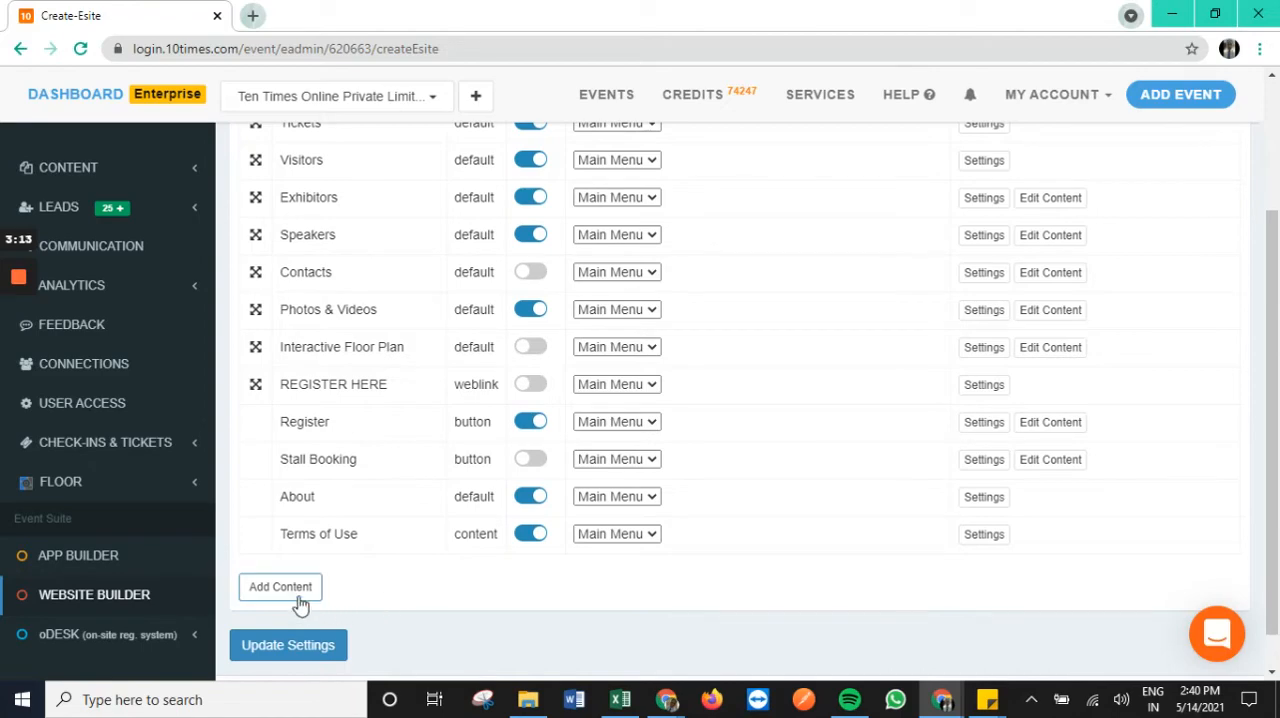
{"action": "left_click", "coordinate": [280, 588]}
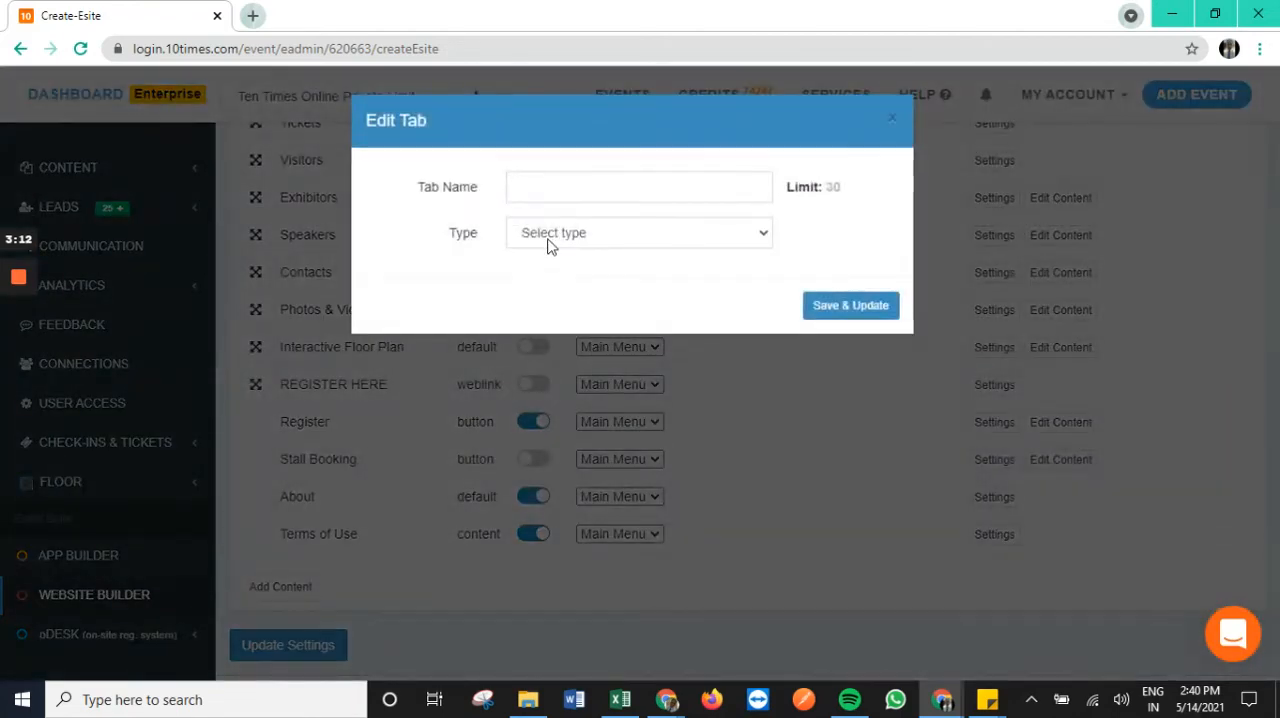
{"action": "left_click", "coordinate": [638, 232]}
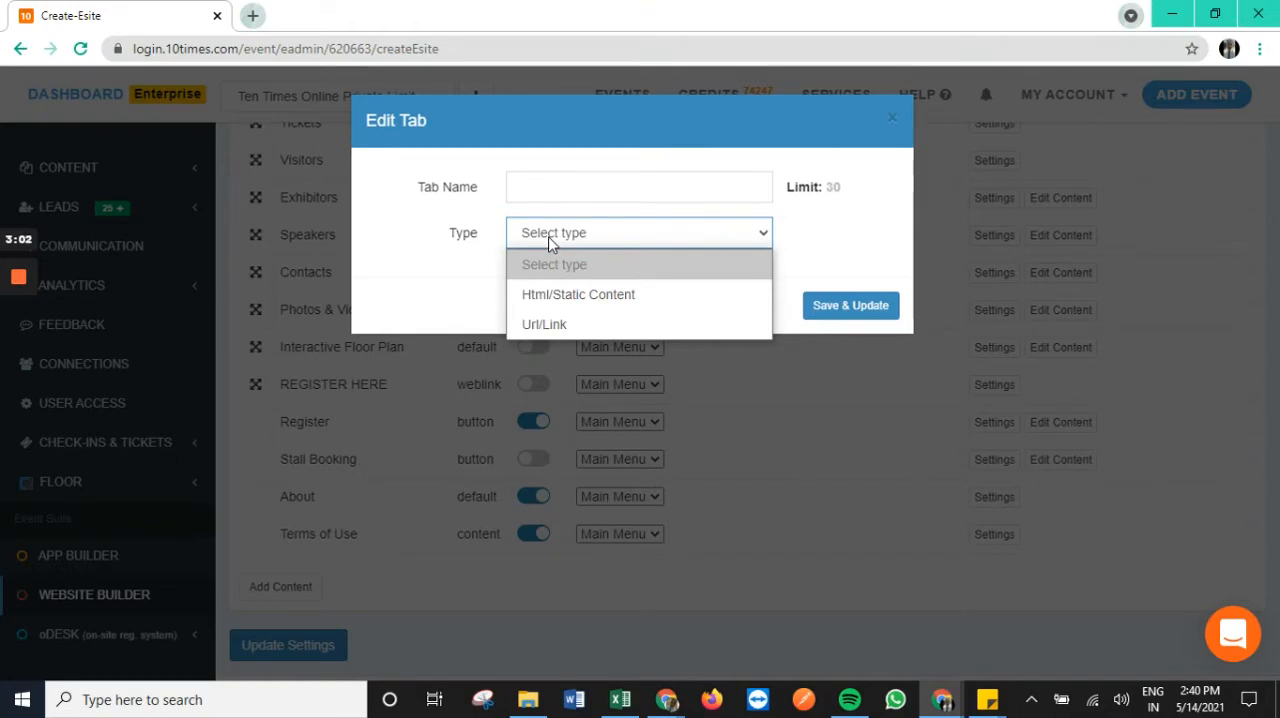
{"action": "left_click", "coordinate": [892, 116]}
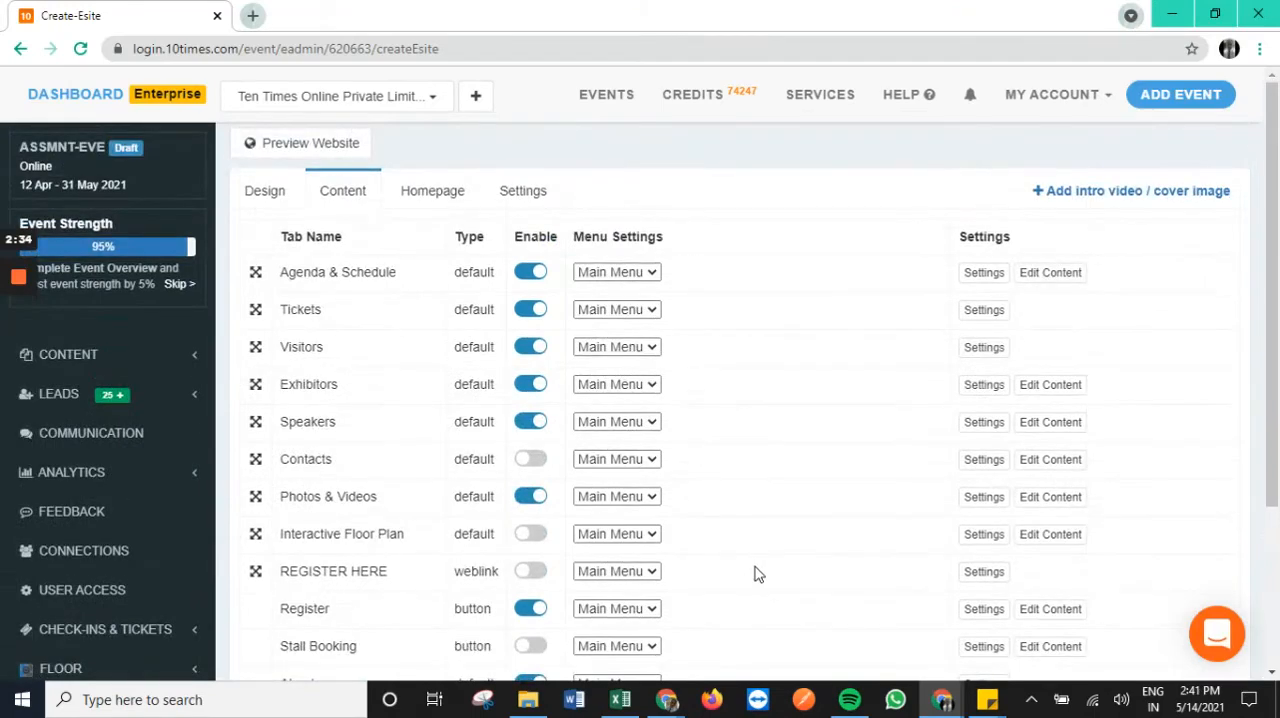
{"action": "mouse_move", "coordinate": [922, 356]}
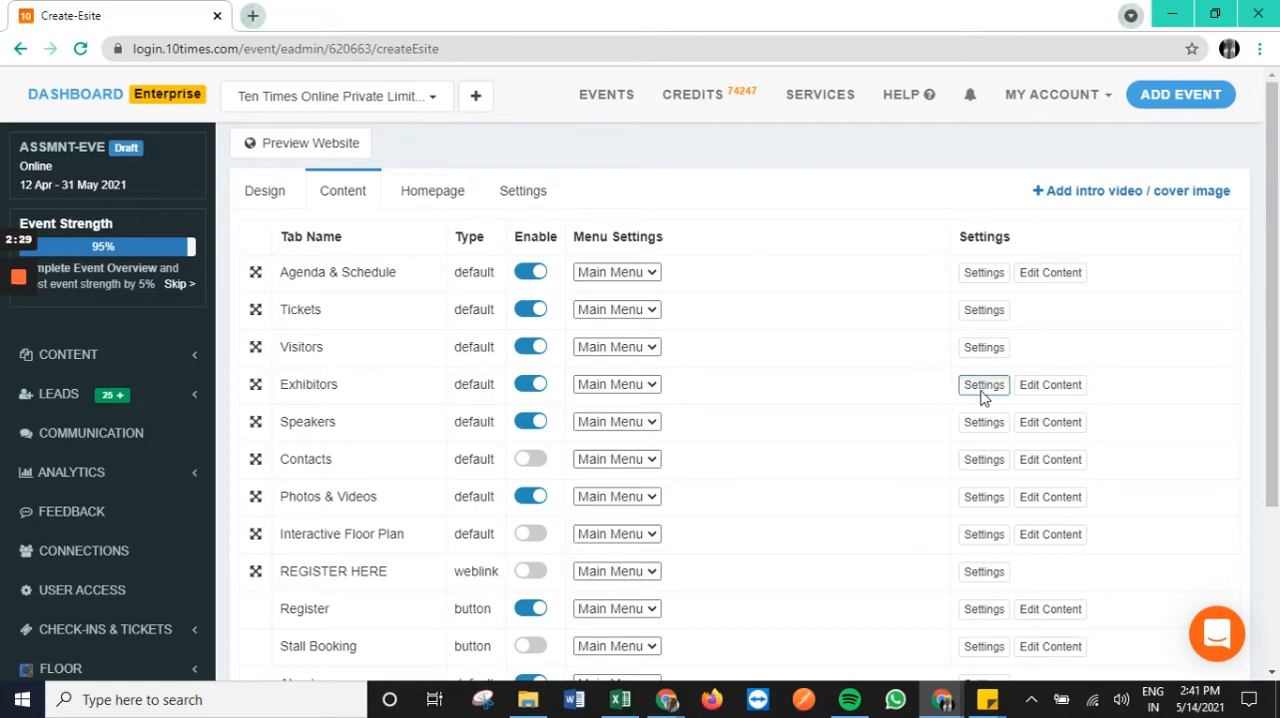
- Inspect the Exhibitors tab settings and its content page, then close the Edit Tab dialog unchanged
{"action": "left_click", "coordinate": [984, 384]}
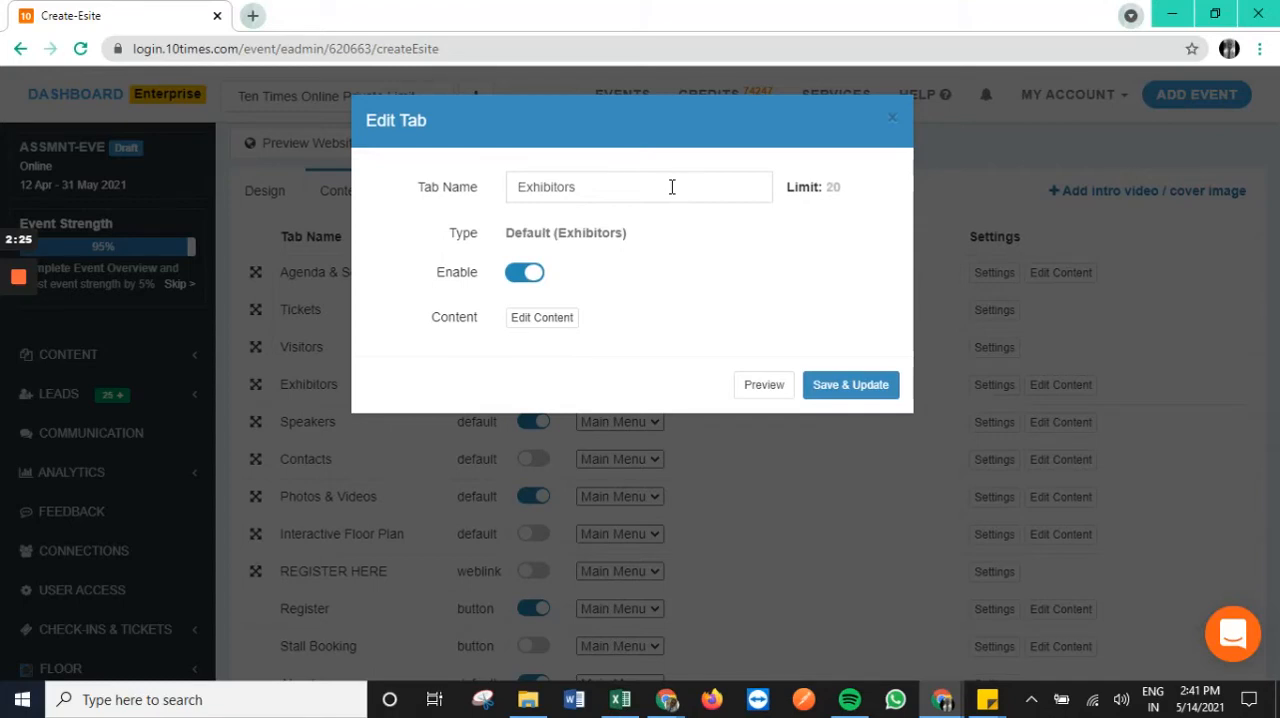
{"action": "left_click", "coordinate": [764, 384]}
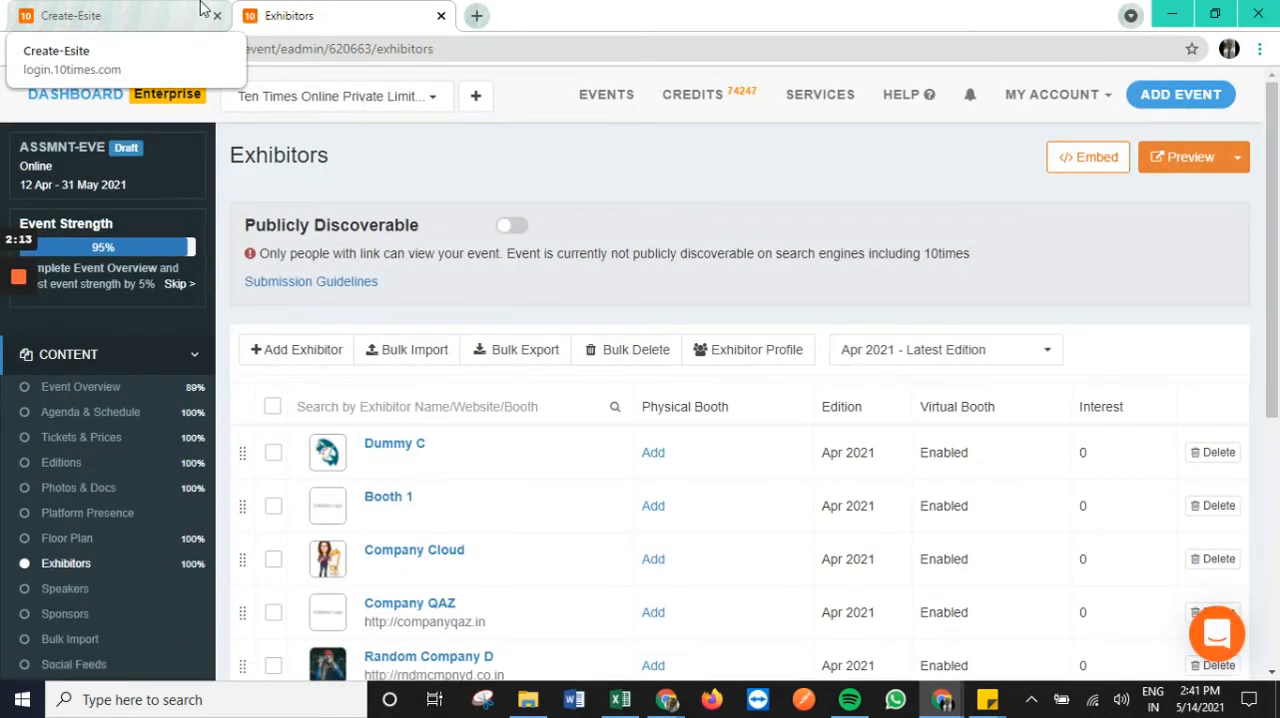
{"action": "left_click", "coordinate": [100, 16]}
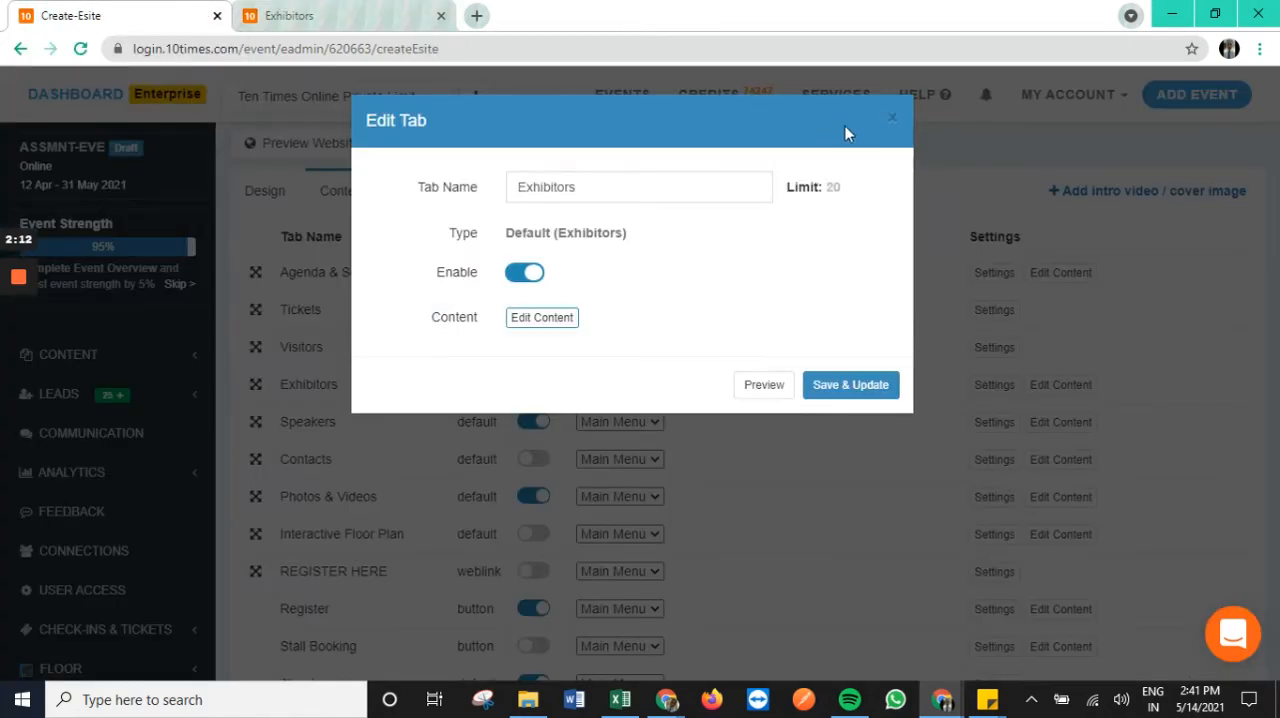
{"action": "mouse_move", "coordinate": [892, 120]}
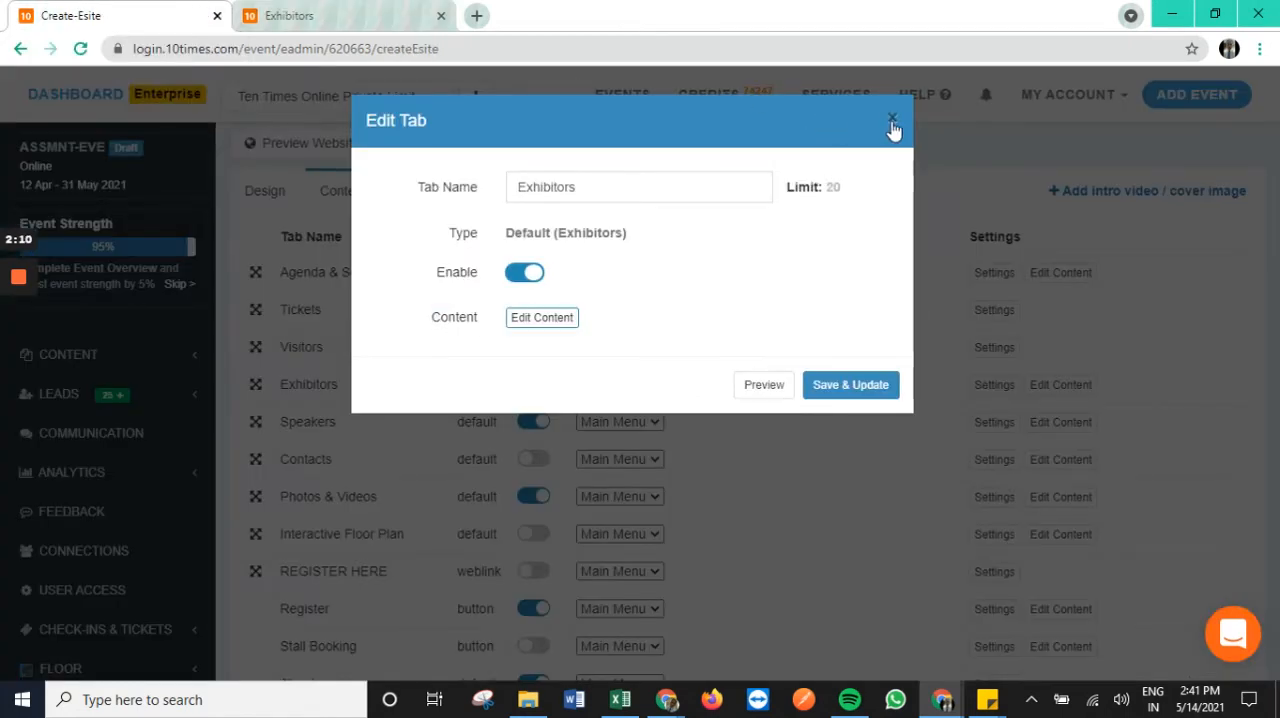
{"action": "mouse_move", "coordinate": [892, 122]}
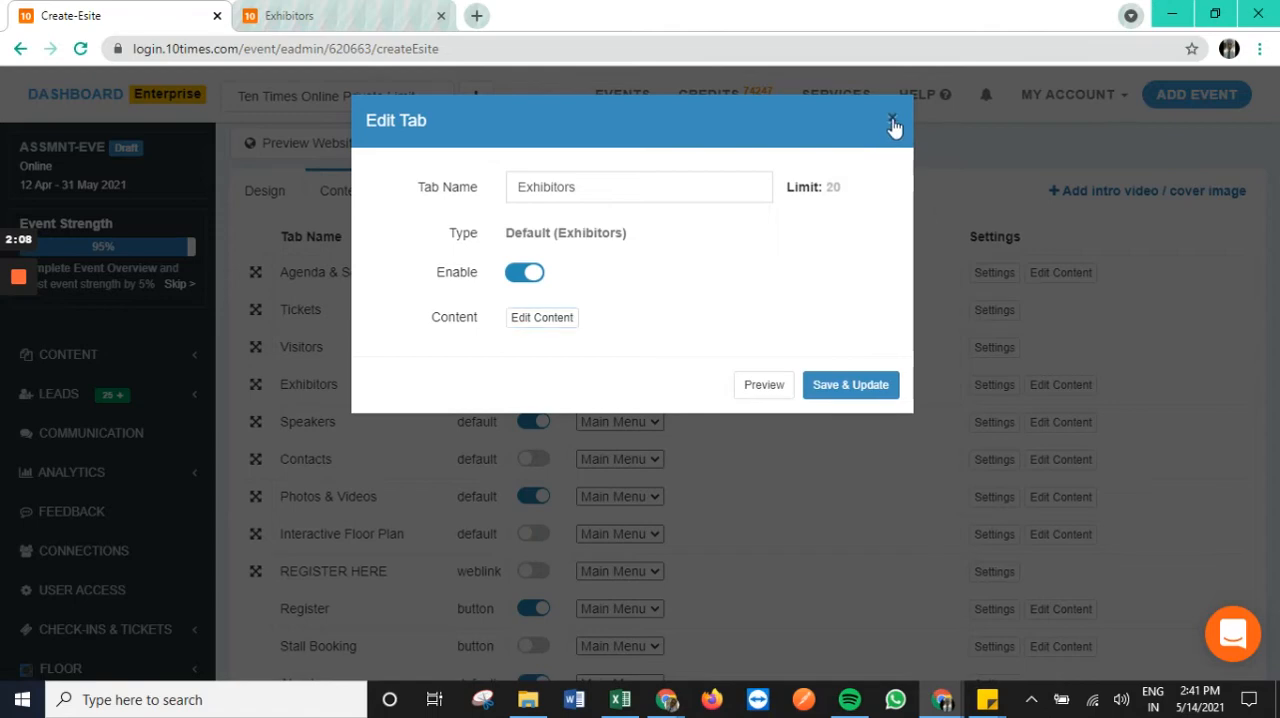
{"action": "left_click", "coordinate": [892, 122]}
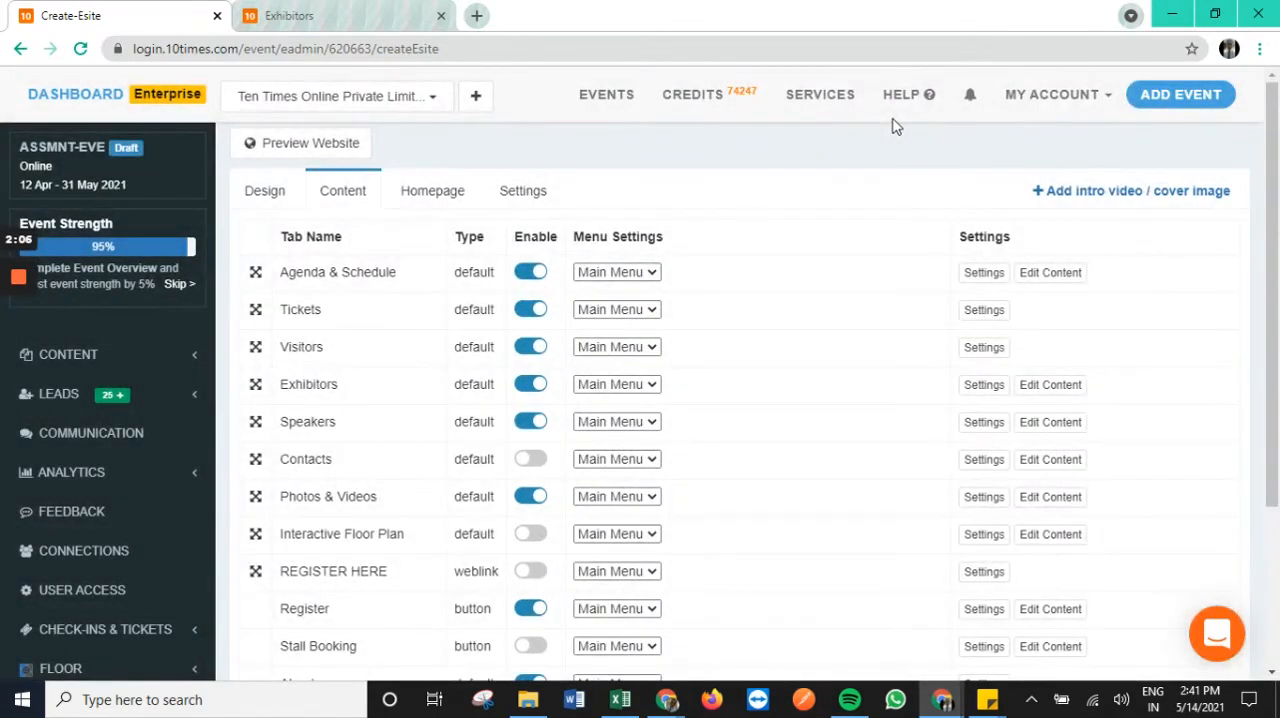
{"action": "mouse_move", "coordinate": [452, 196]}
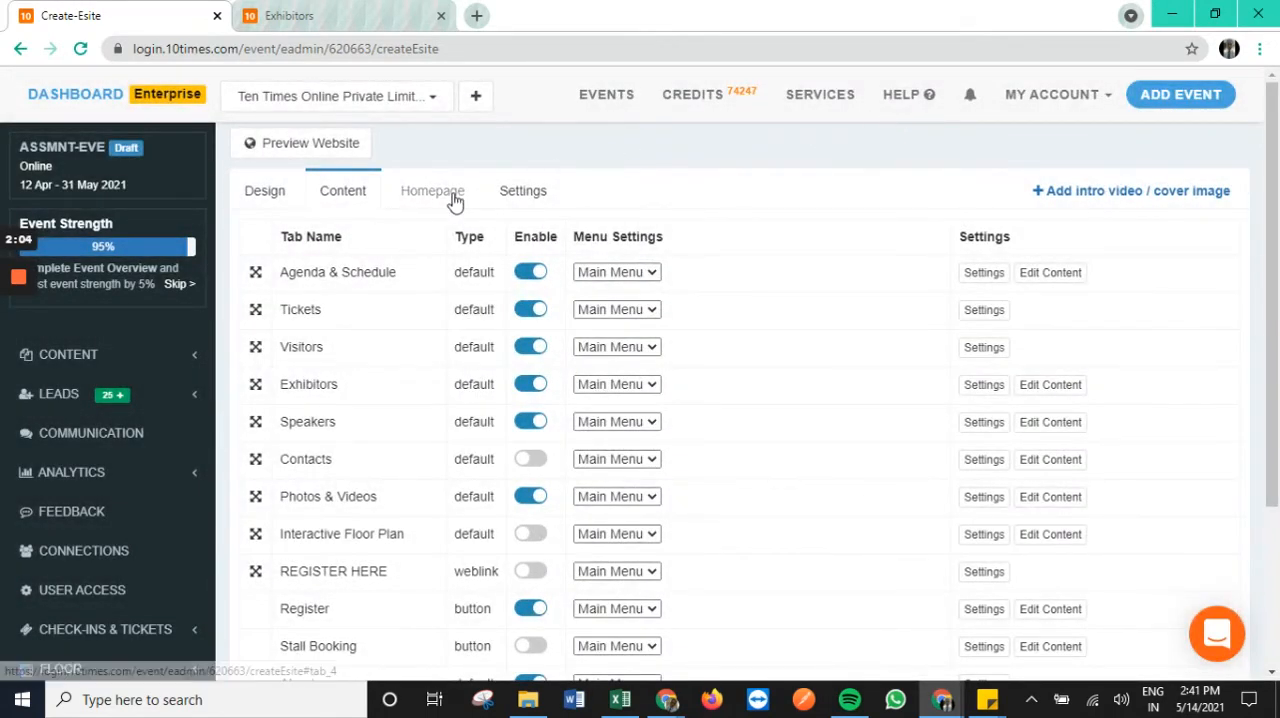
- Start a new homepage carousel and enter the title Demo Example
{"action": "left_click", "coordinate": [432, 192]}
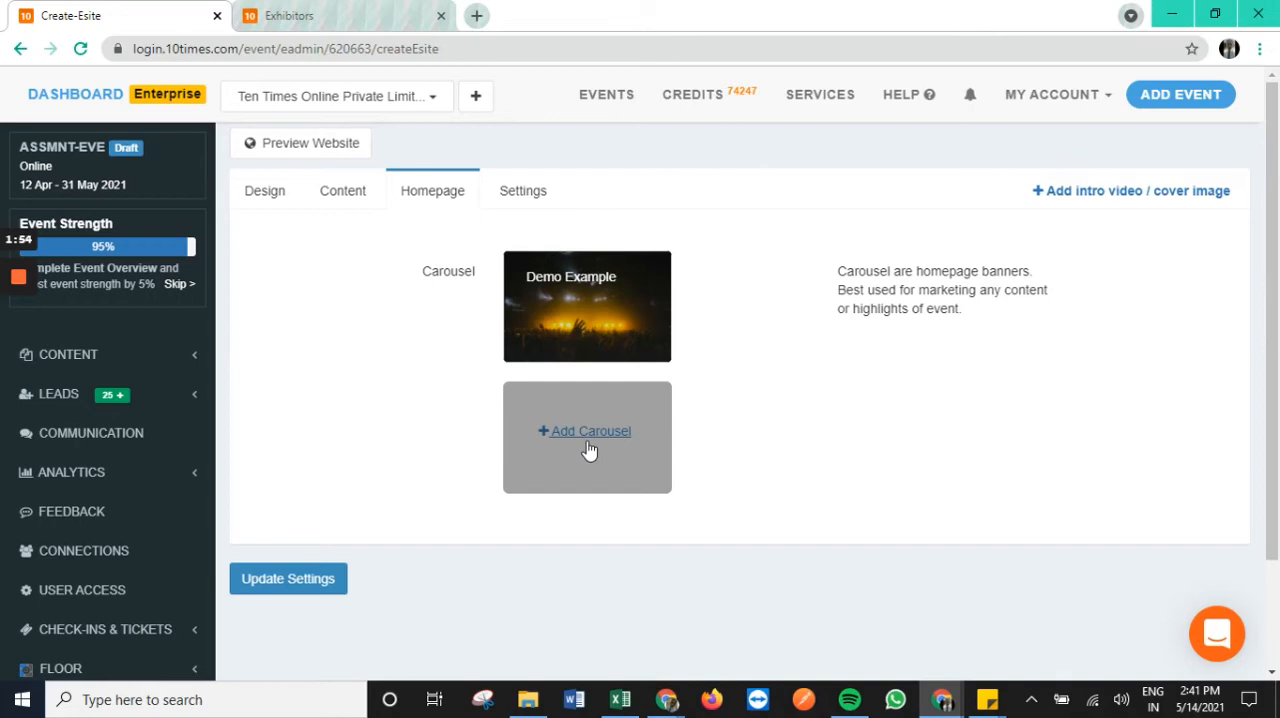
{"action": "left_click", "coordinate": [588, 432]}
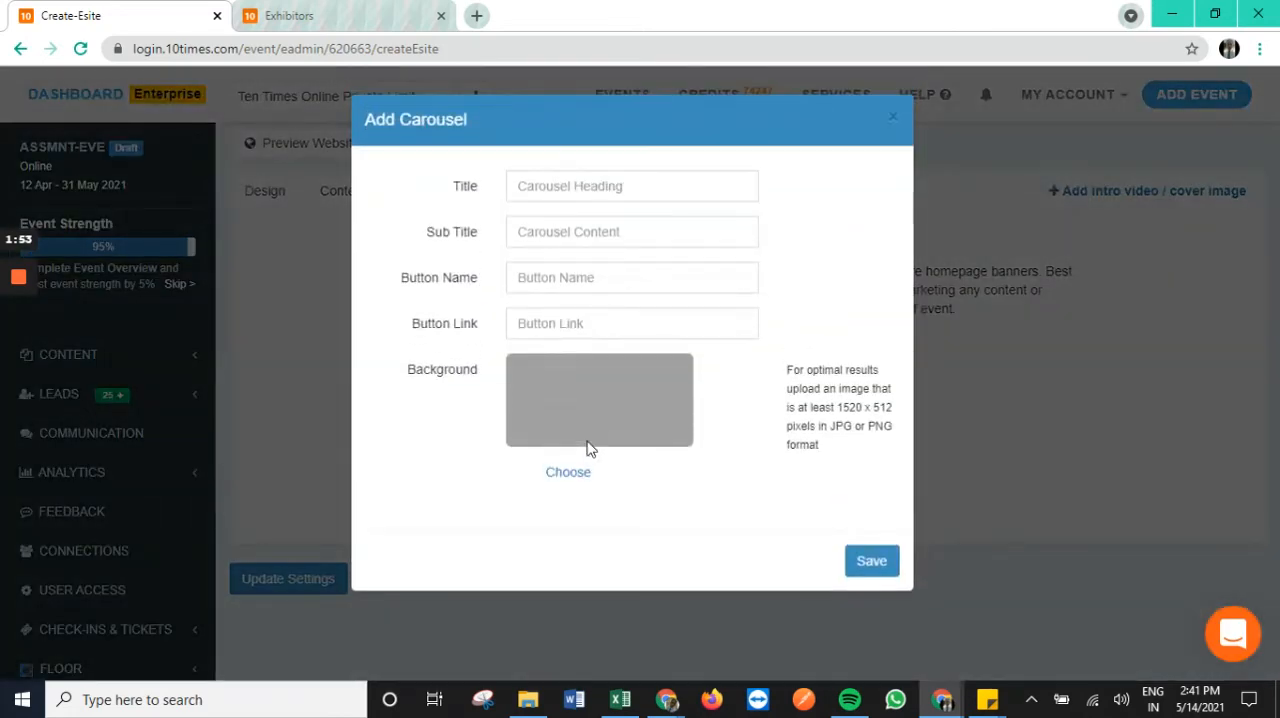
{"action": "left_click", "coordinate": [632, 184]}
{"action": "type", "text": "Demo-Description"}
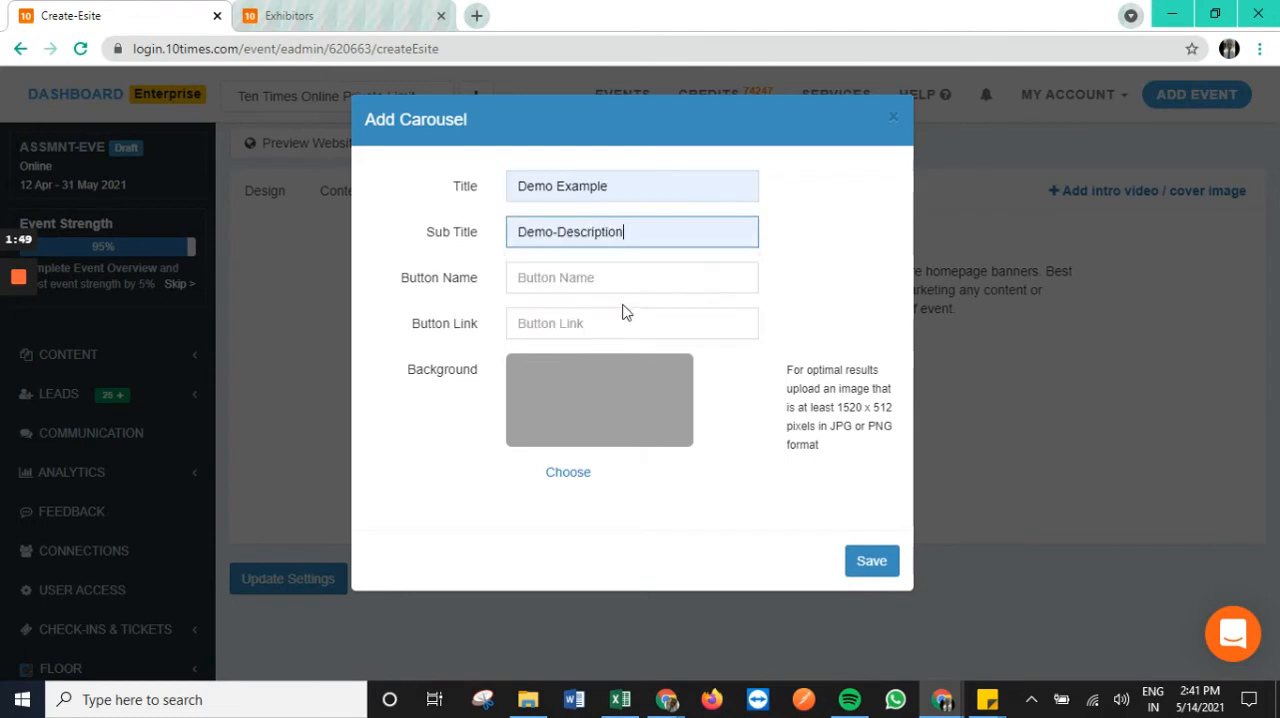
- Name the button Demo Button with its link and choose a gallery background image
{"action": "left_click", "coordinate": [632, 276]}
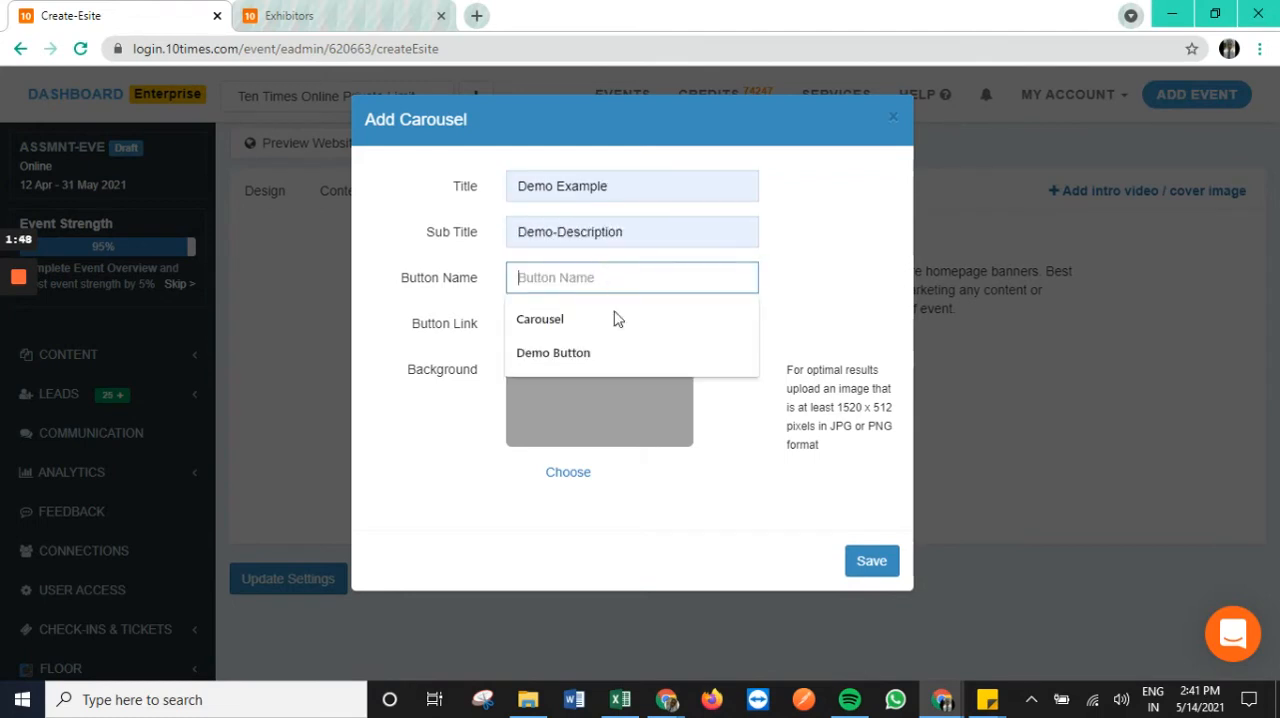
{"action": "left_click", "coordinate": [552, 352]}
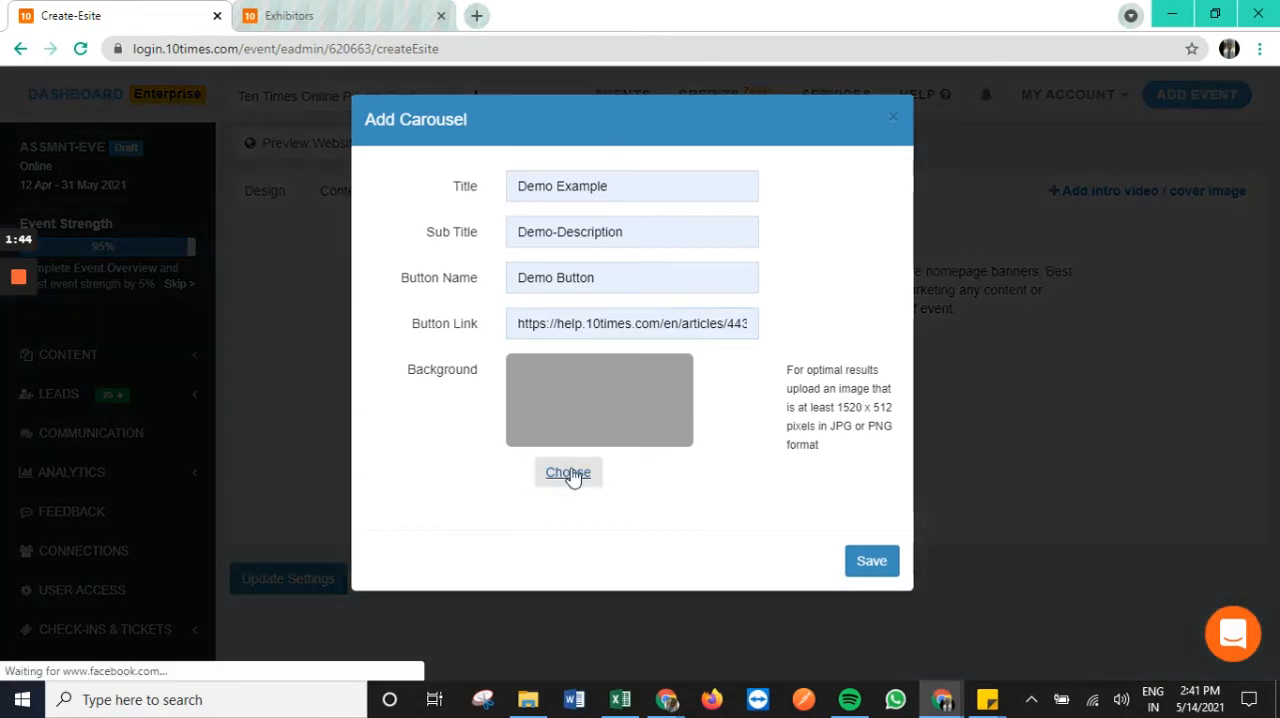
{"action": "left_click", "coordinate": [568, 472]}
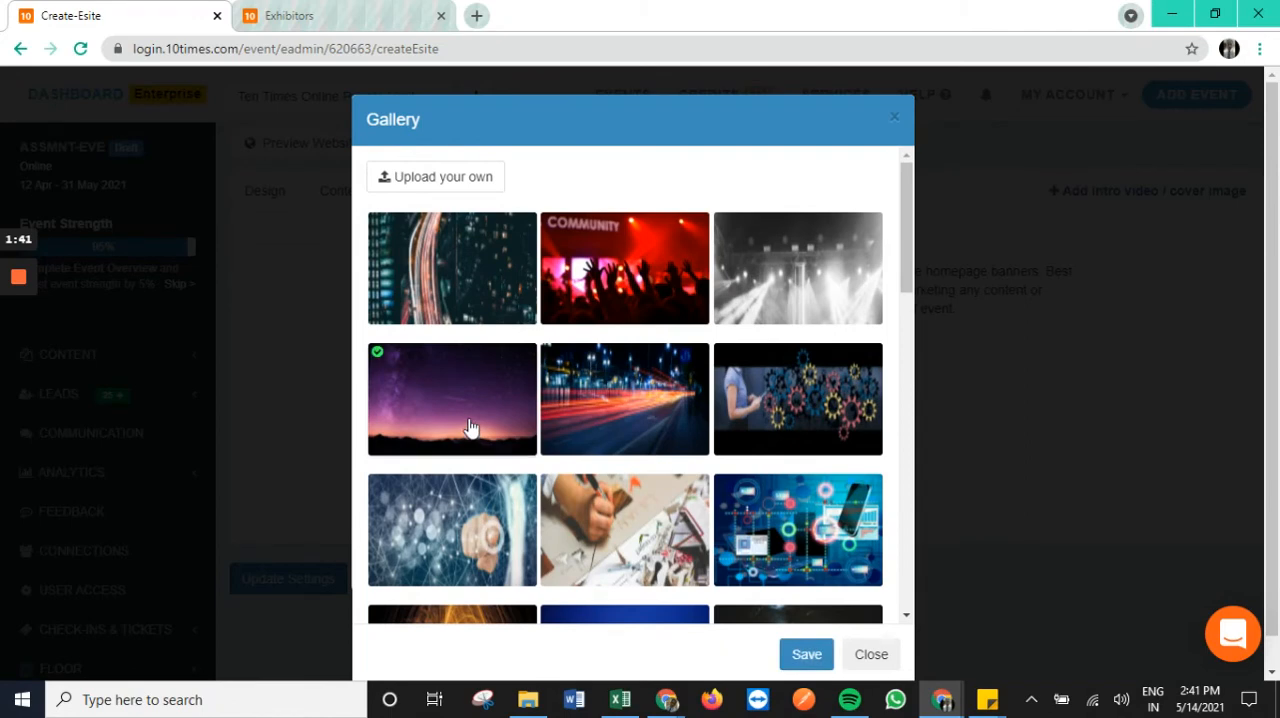
{"action": "mouse_move", "coordinate": [448, 222]}
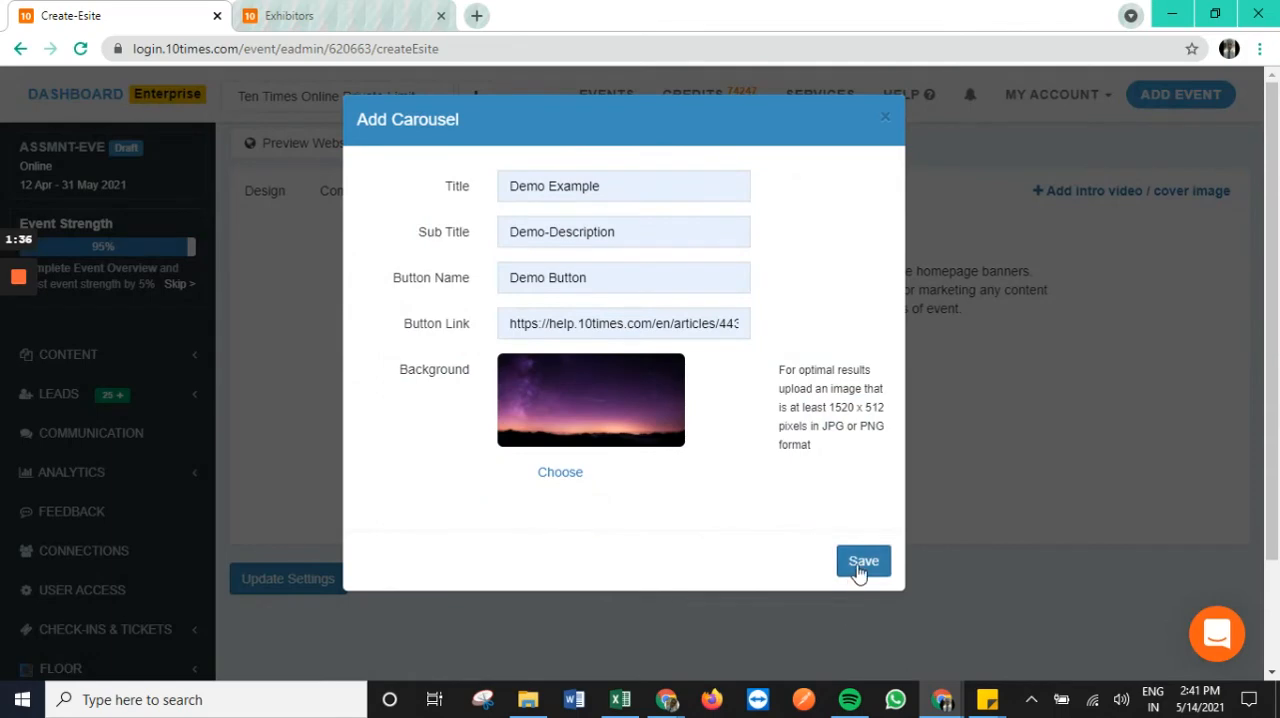
- Save the Demo Example carousel and confirm it was added
{"action": "left_click", "coordinate": [864, 560]}
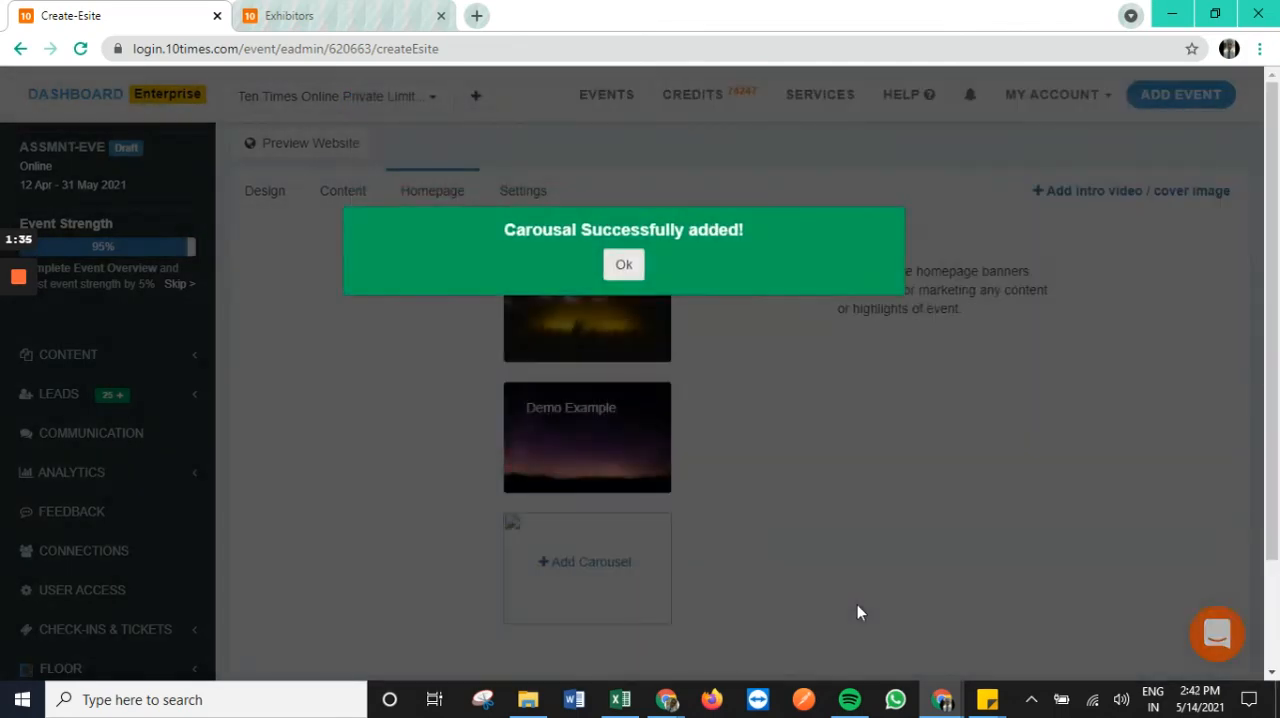
{"action": "left_click", "coordinate": [624, 264]}
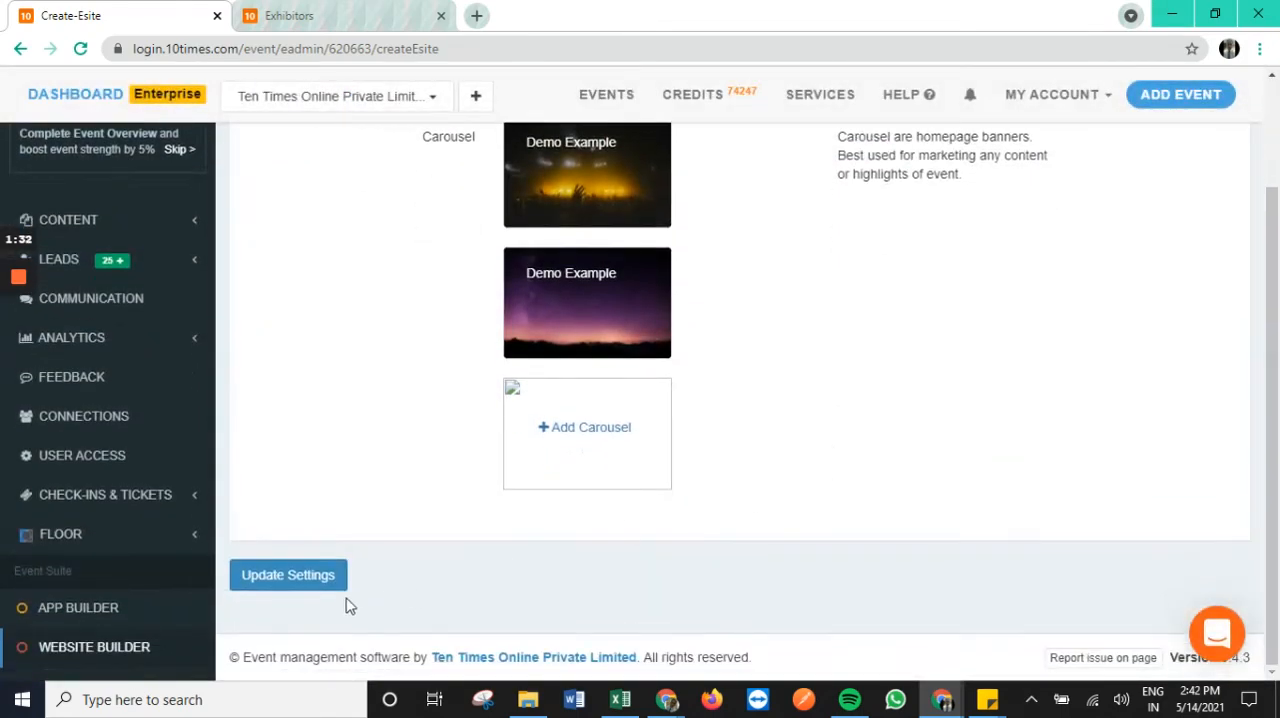
- Update the homepage settings, confirm success, and move to the site's domain Settings
{"action": "left_click", "coordinate": [288, 576]}
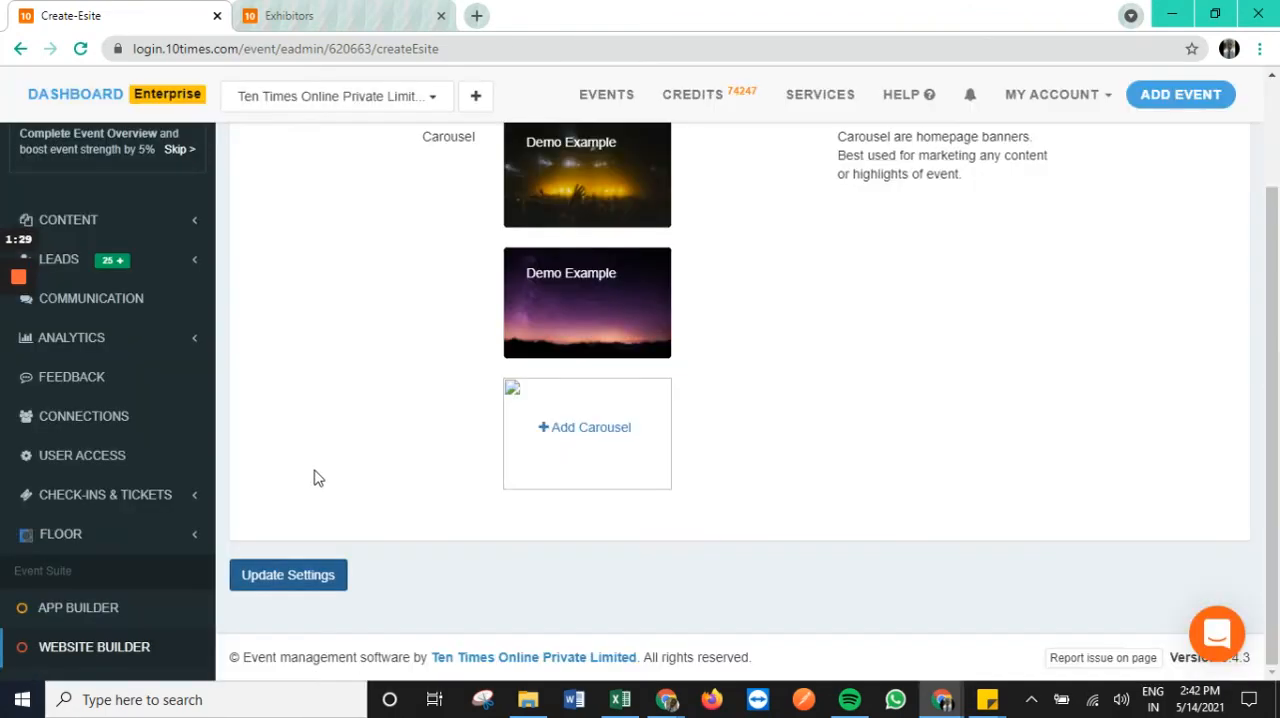
{"action": "left_click", "coordinate": [288, 574]}
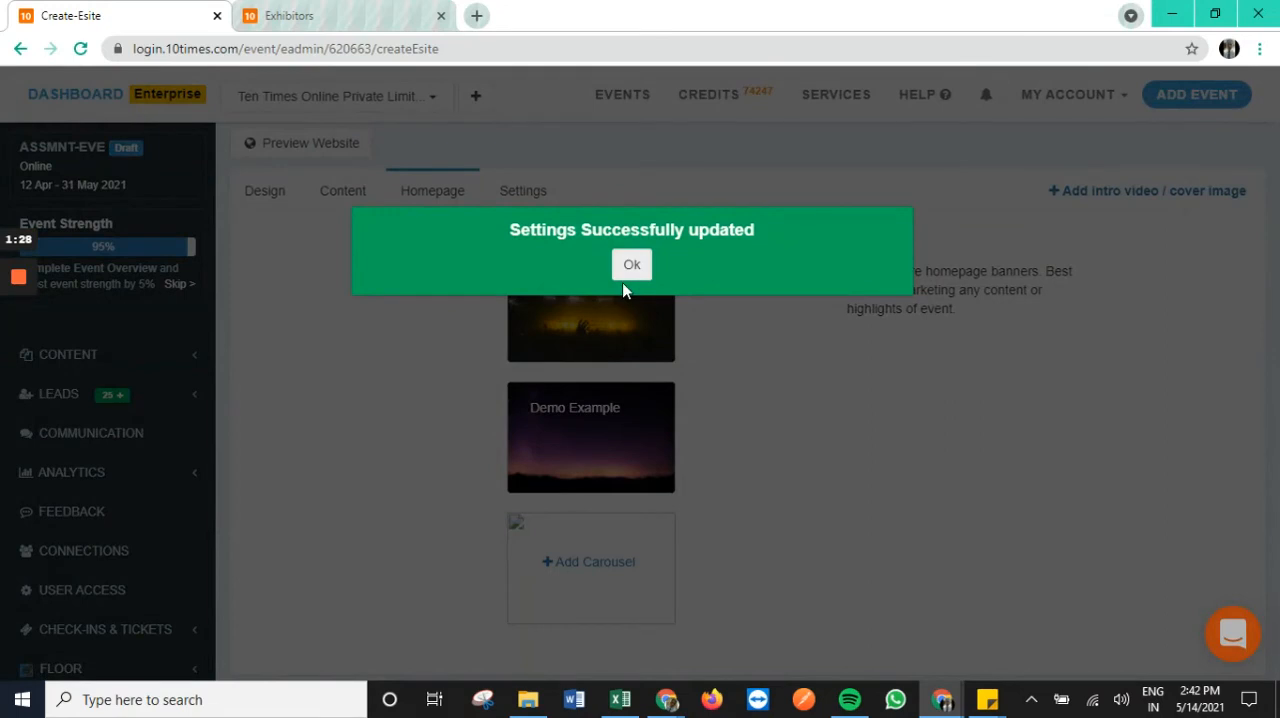
{"action": "left_click", "coordinate": [632, 264]}
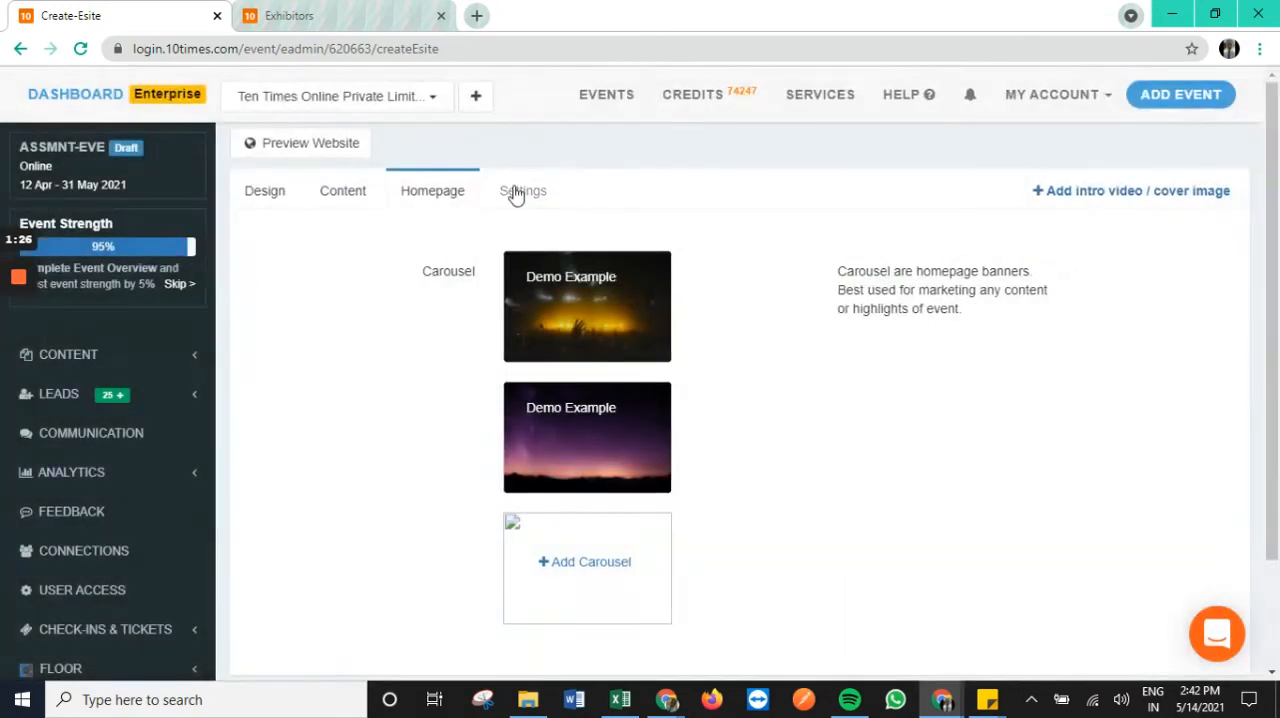
{"action": "left_click", "coordinate": [522, 190]}
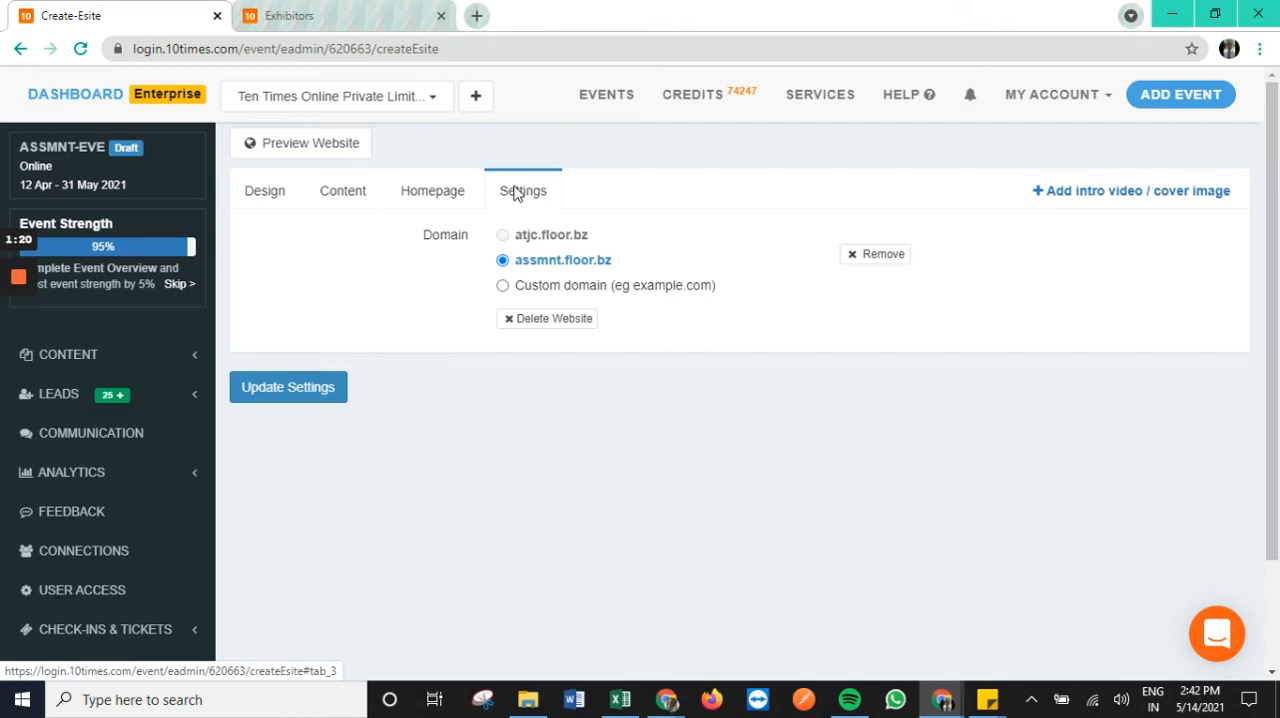
- Select the Custom domain option and preview the live site at assmnt.floor.bz
{"action": "left_click", "coordinate": [502, 284]}
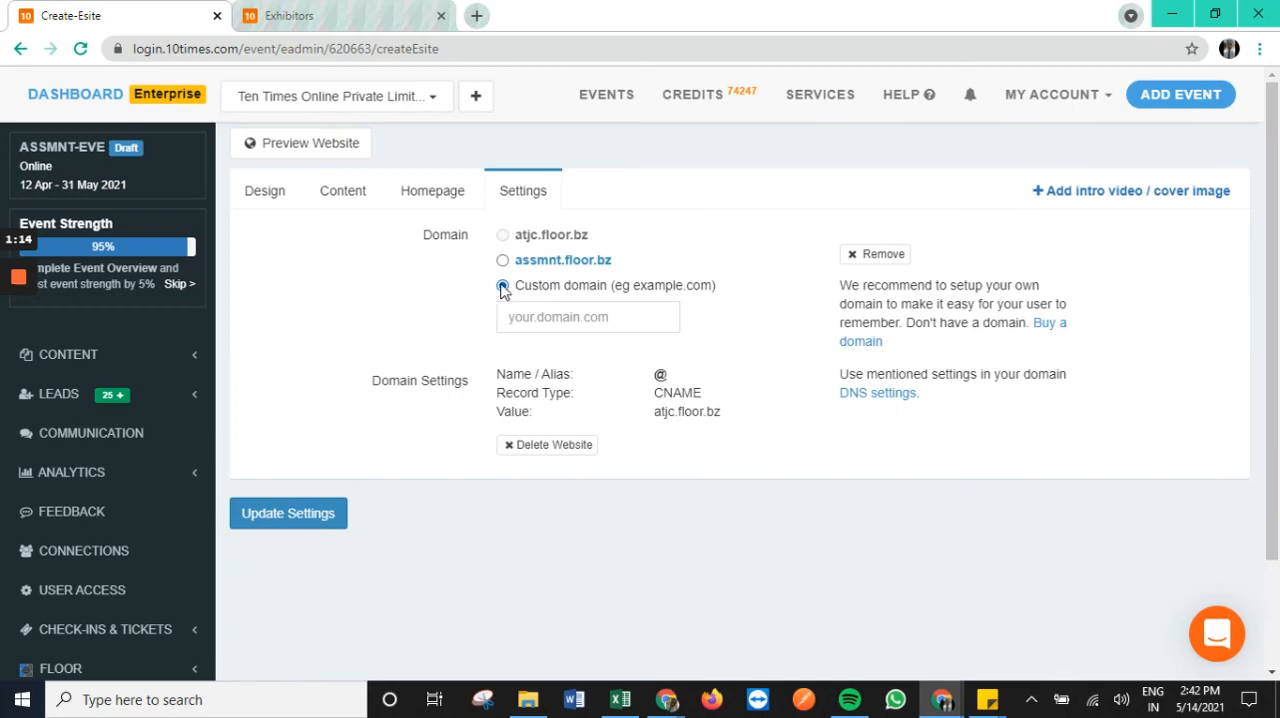
{"action": "left_click", "coordinate": [288, 512]}
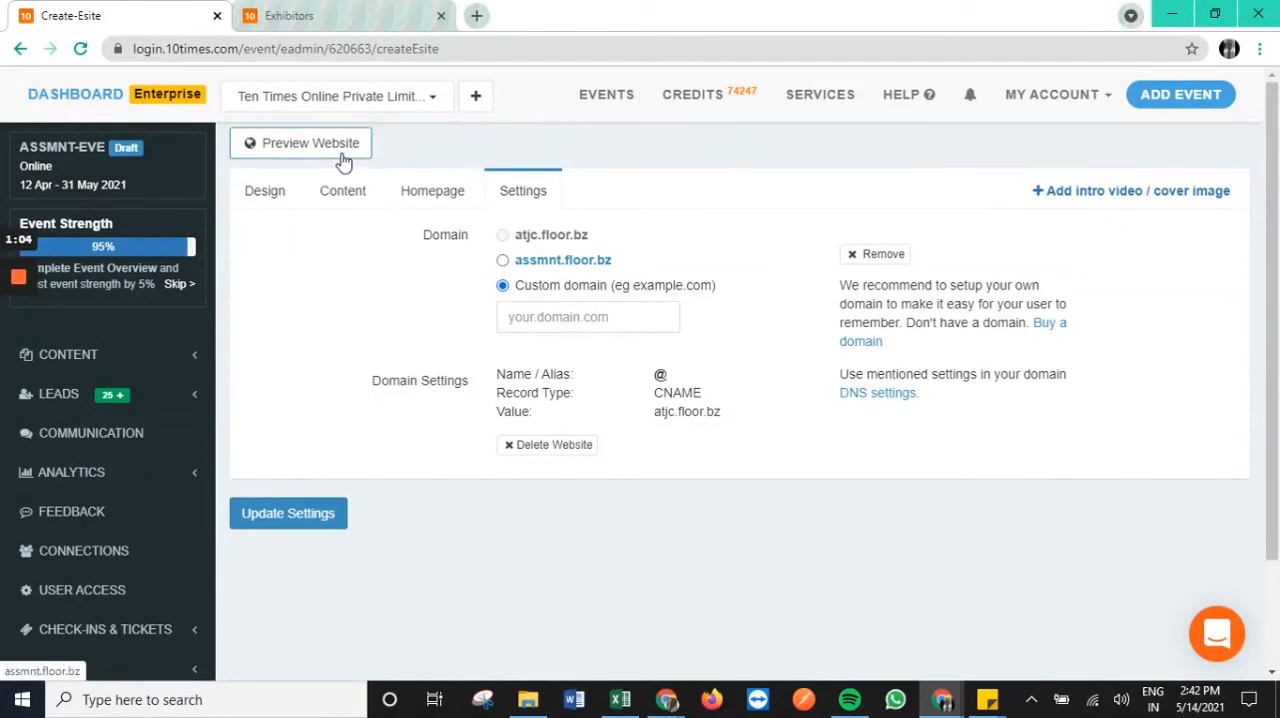
{"action": "left_click", "coordinate": [310, 142]}
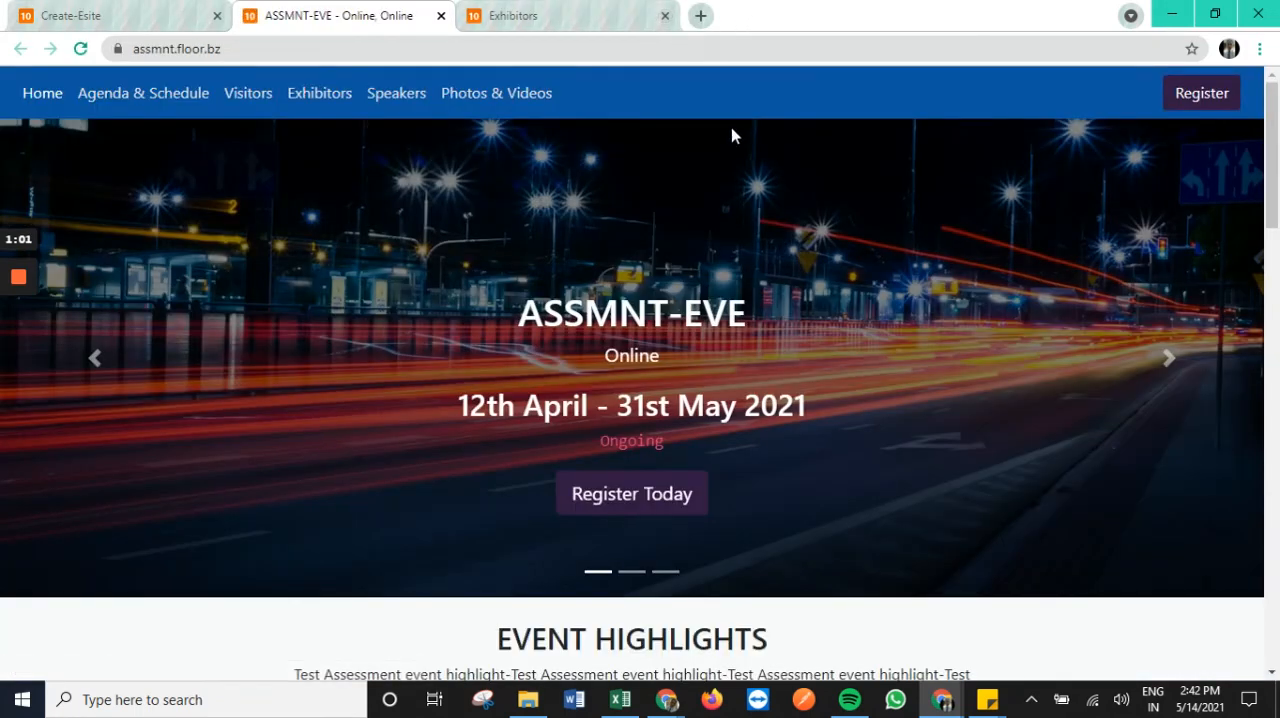
- Close the Exhibitors page and scroll the live ASSMNT-EVE site through highlights, speakers and sponsors to the footer
{"action": "left_click", "coordinate": [668, 16]}
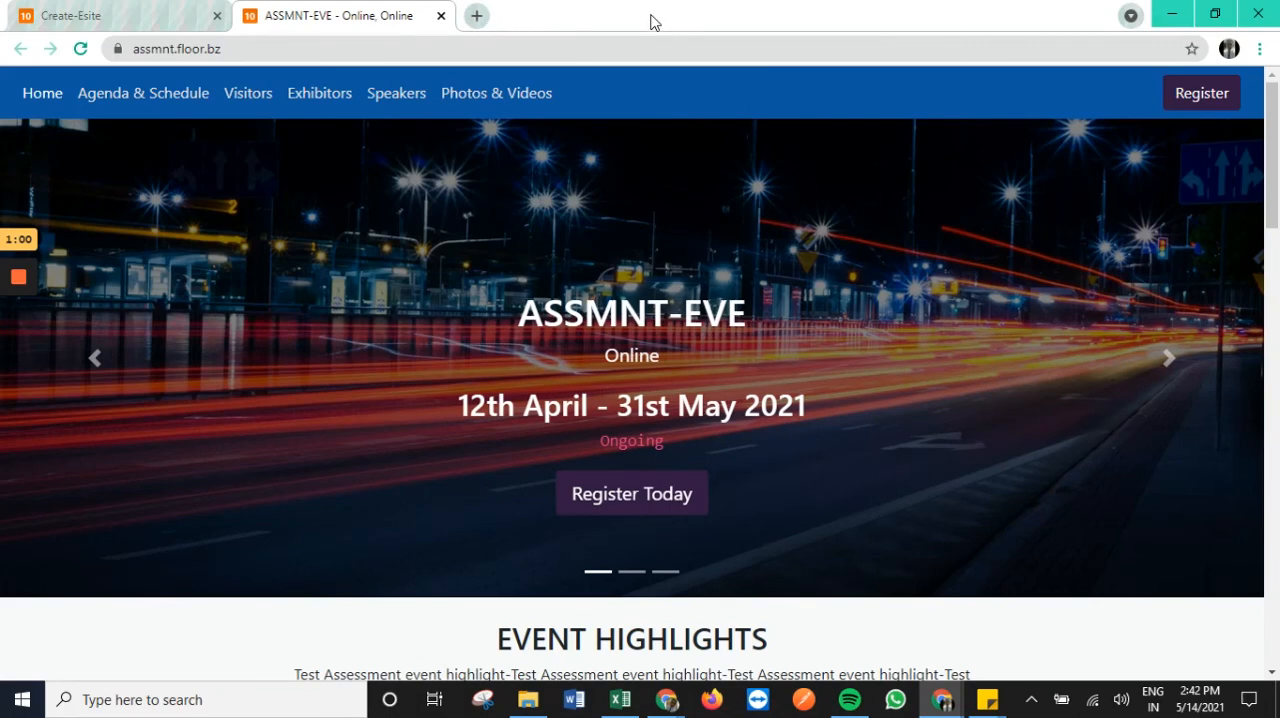
{"action": "mouse_move", "coordinate": [710, 156]}
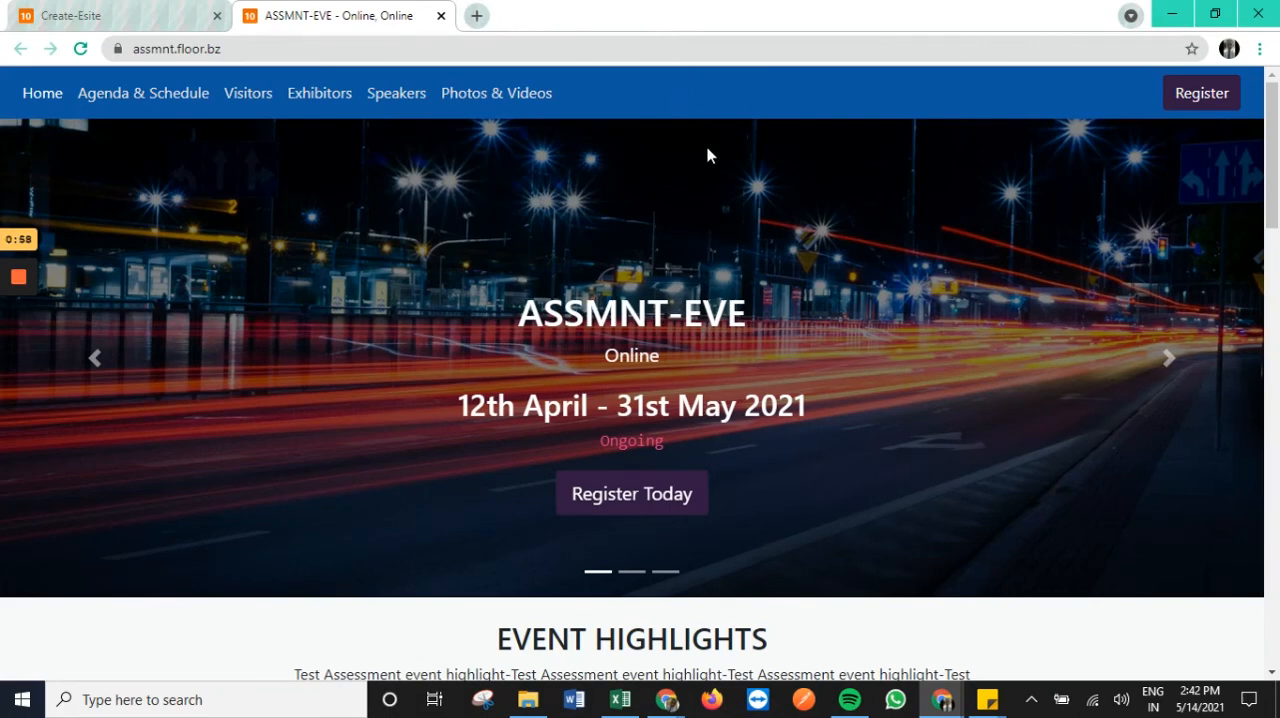
{"action": "mouse_move", "coordinate": [728, 234]}
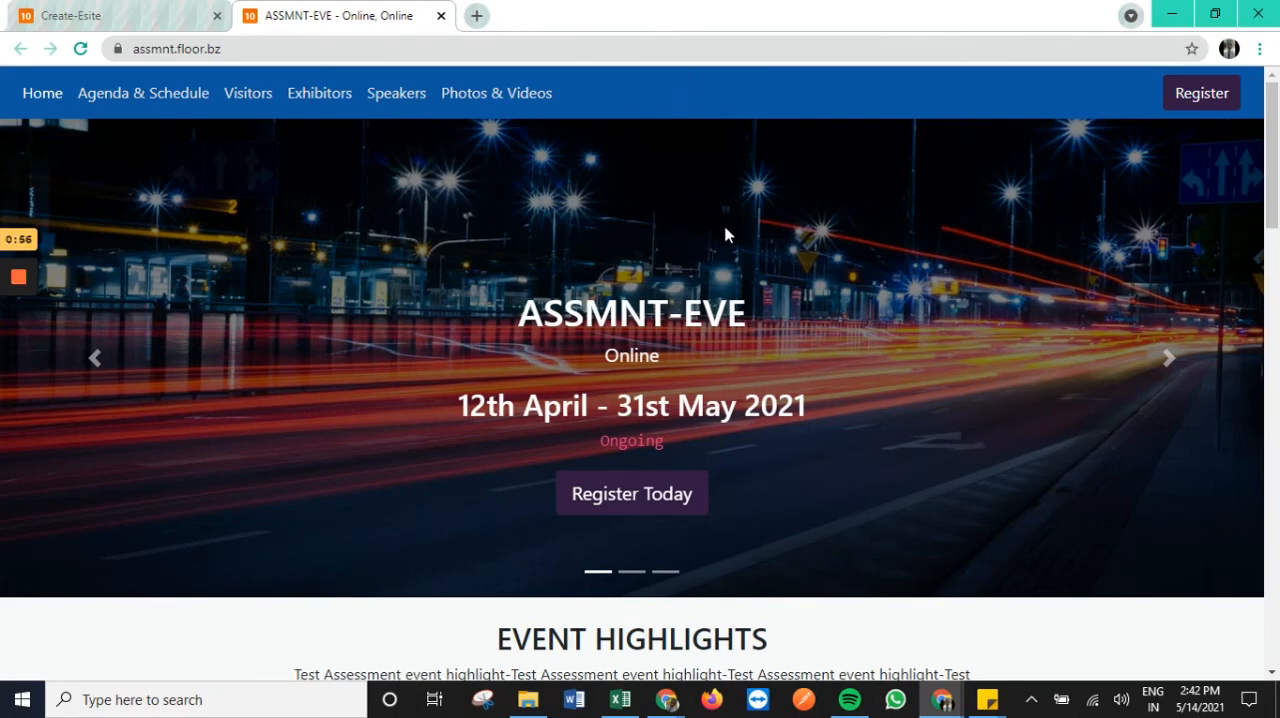
{"action": "scroll", "scroll_direction": "down", "scroll_amount": 3}
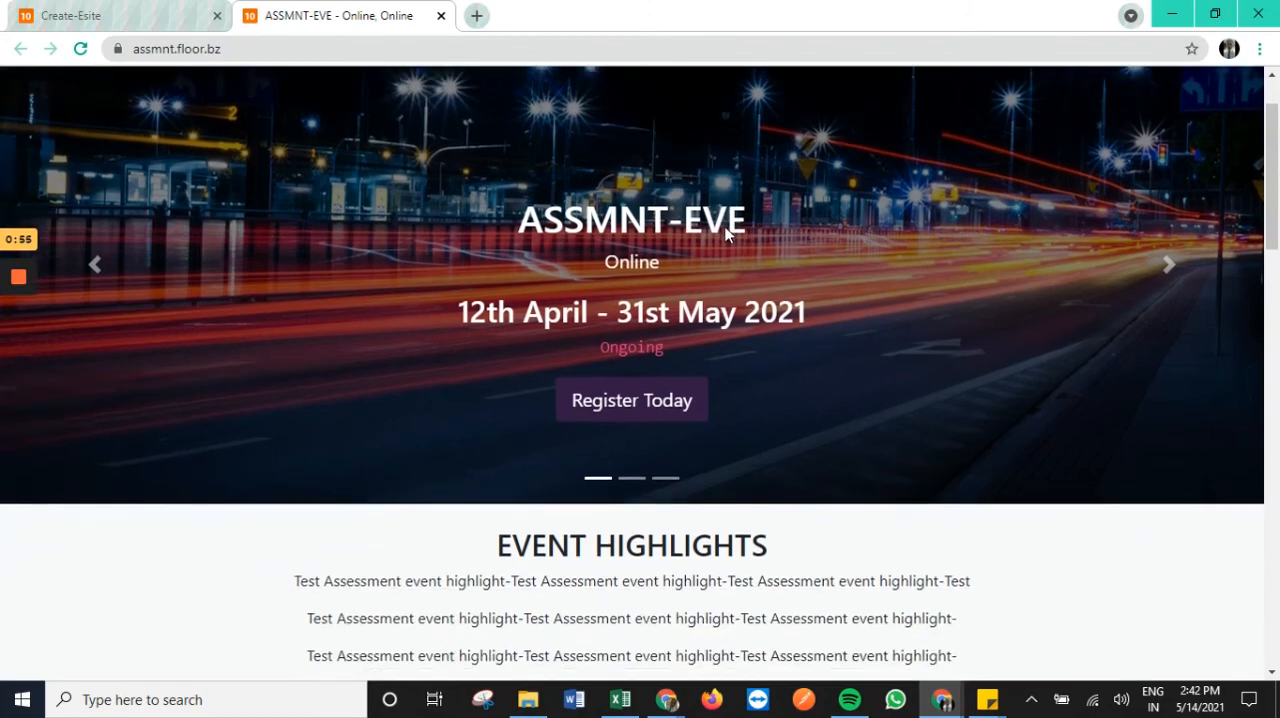
{"action": "scroll", "scroll_direction": "down", "scroll_amount": 3}
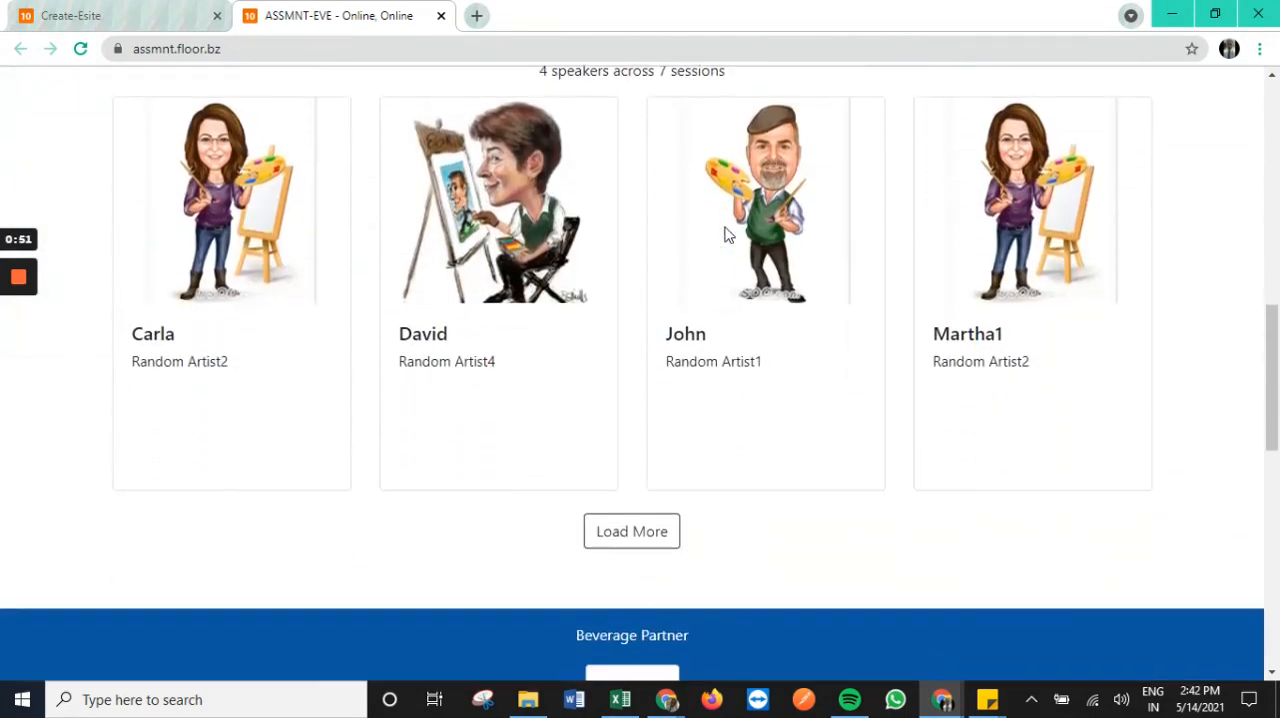
{"action": "scroll", "scroll_direction": "down", "scroll_amount": 3}
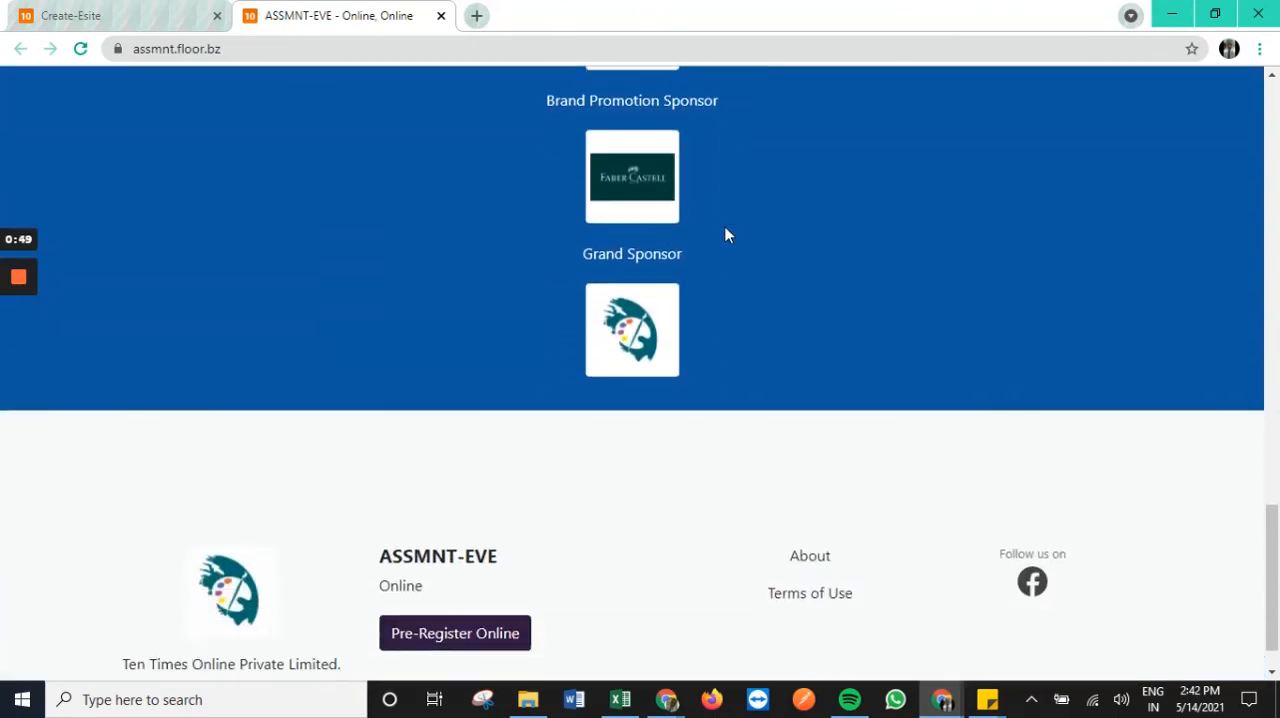
{"action": "scroll", "scroll_direction": "down", "scroll_amount": 3}
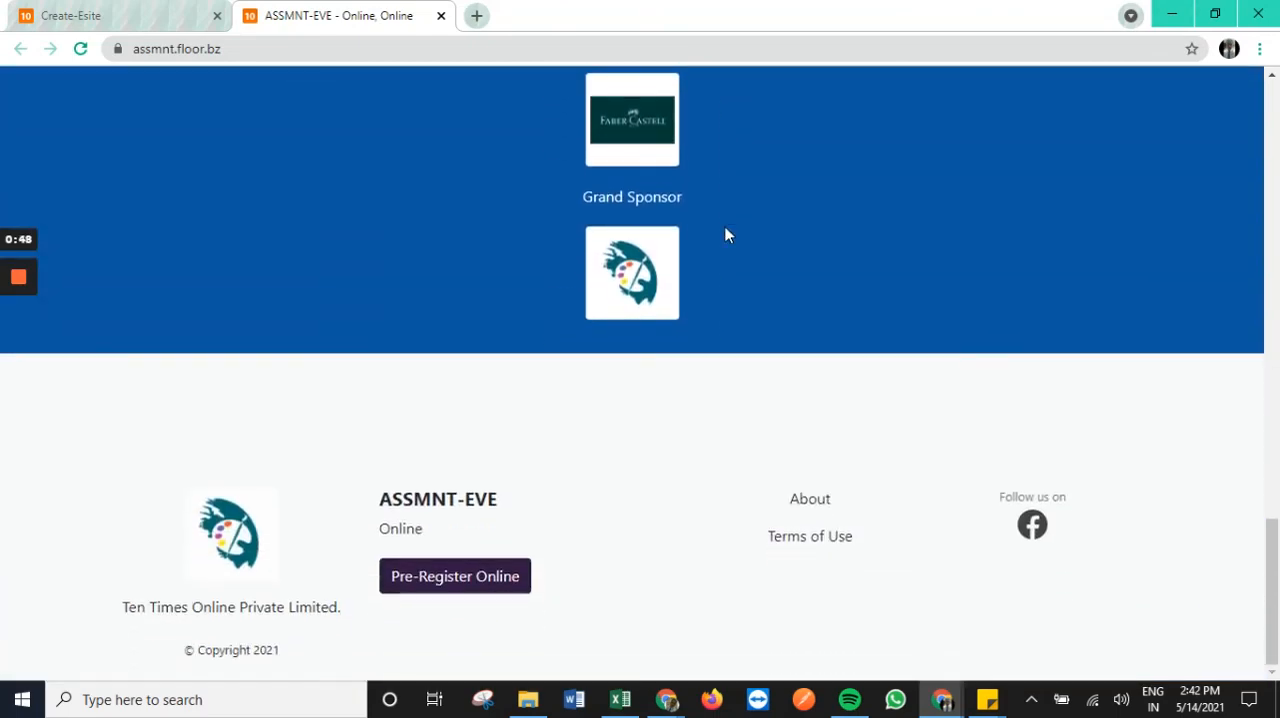